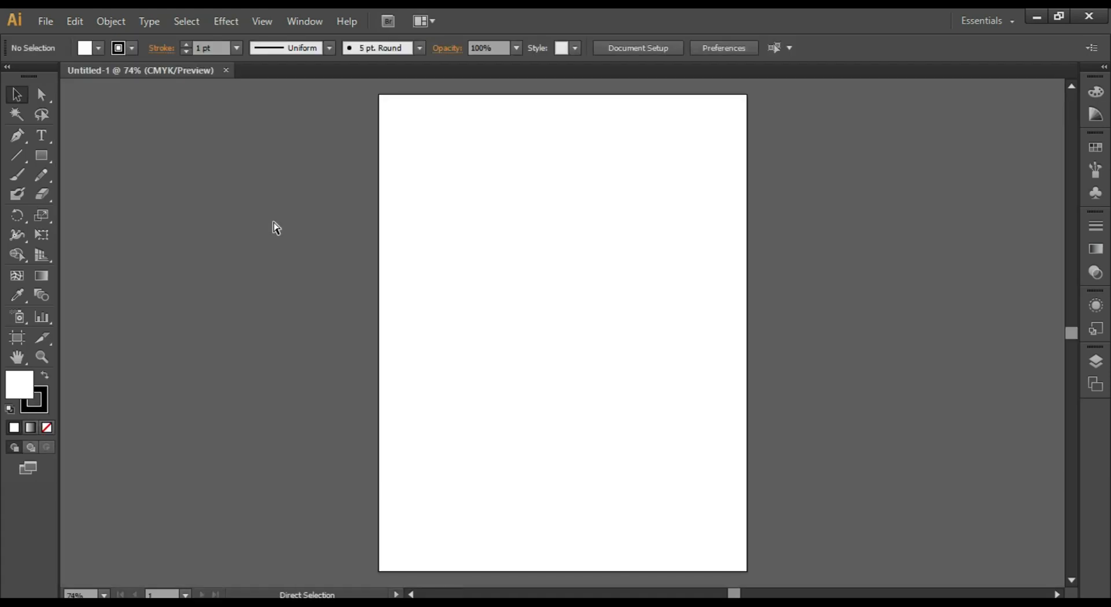
Show the rulers and drag a vertical guide to the artboard centre
key(ctrl+r)
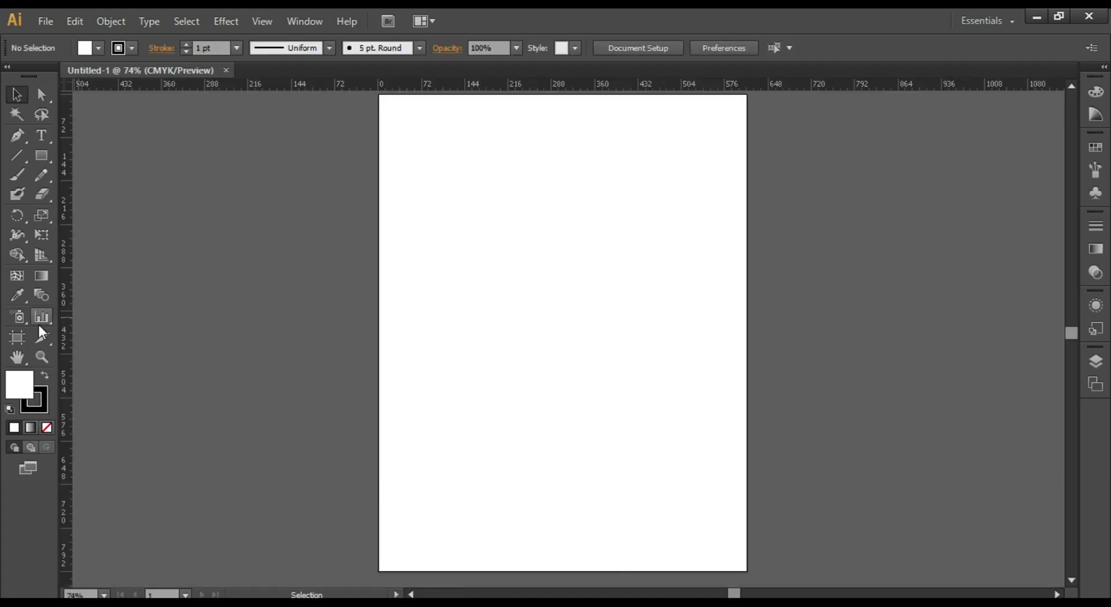
drag(64, 375, 563, 375)
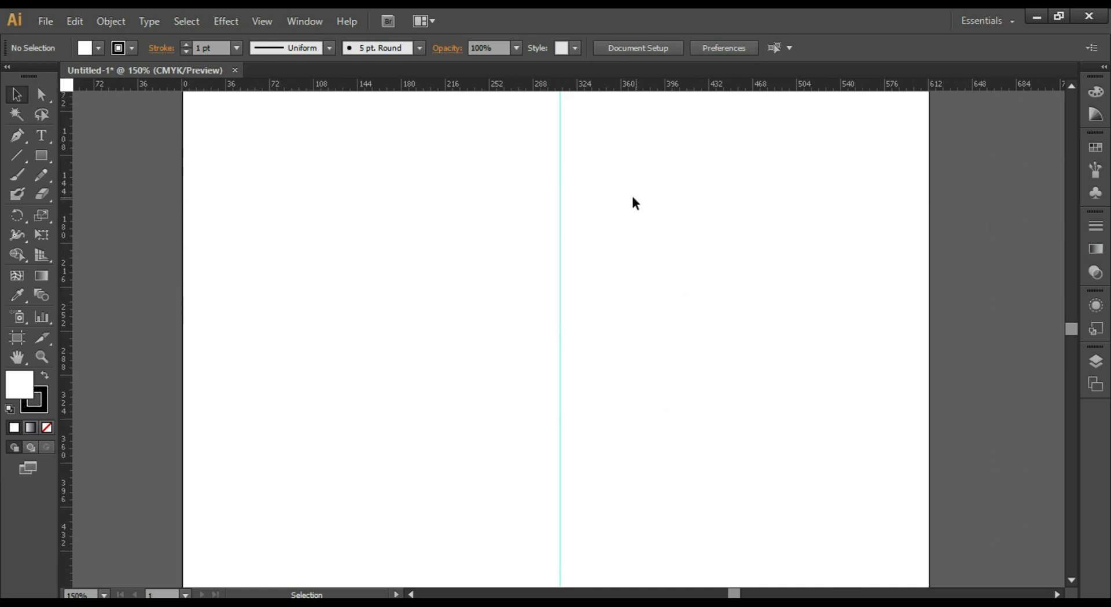
mouse_move(520, 148)
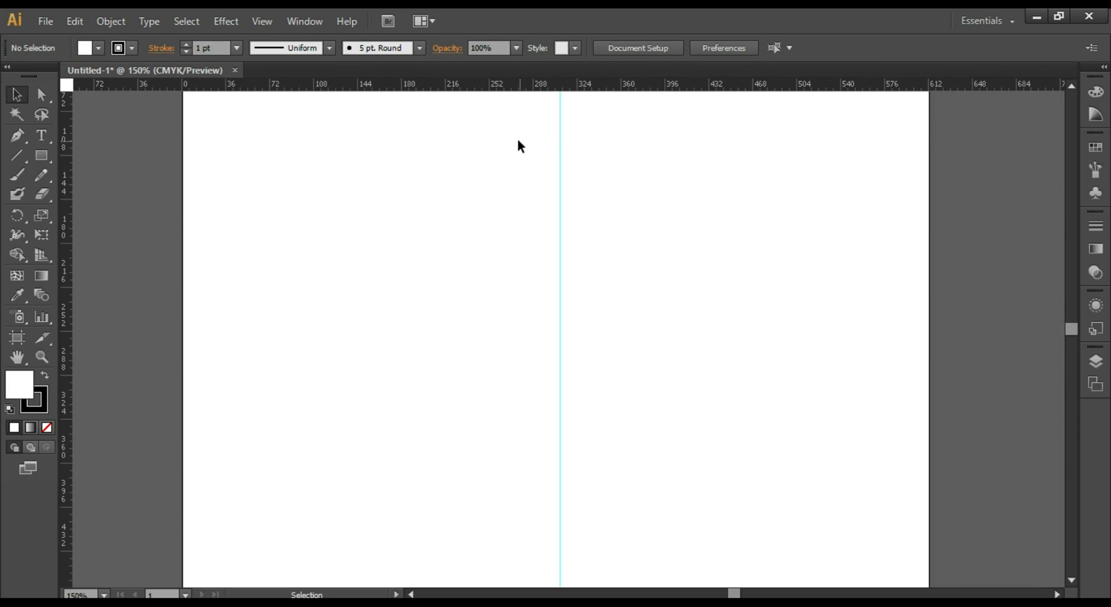
mouse_move(479, 145)
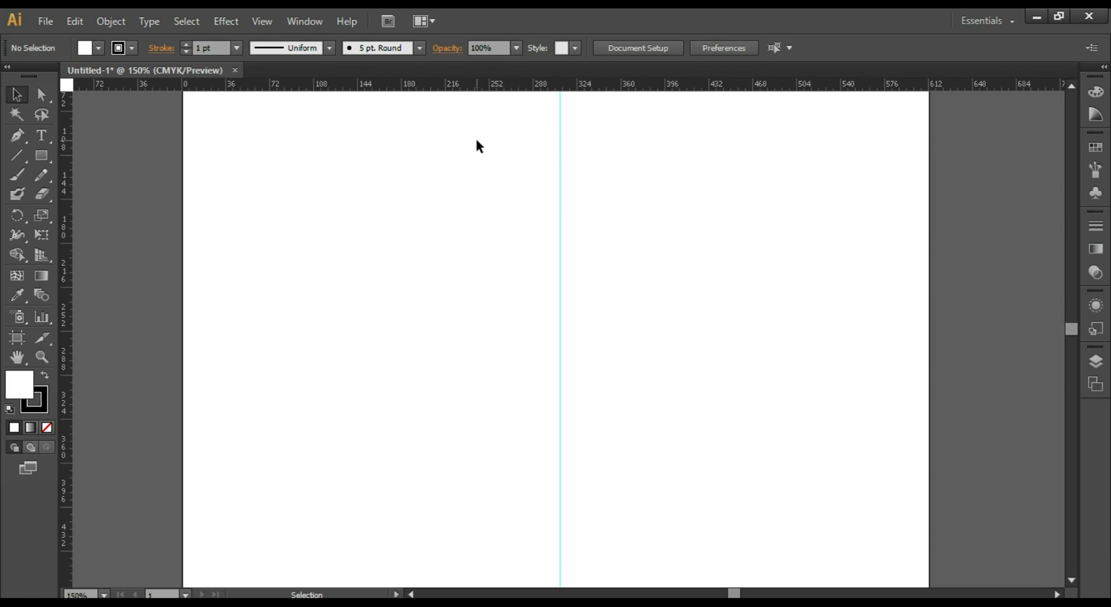
mouse_move(575, 140)
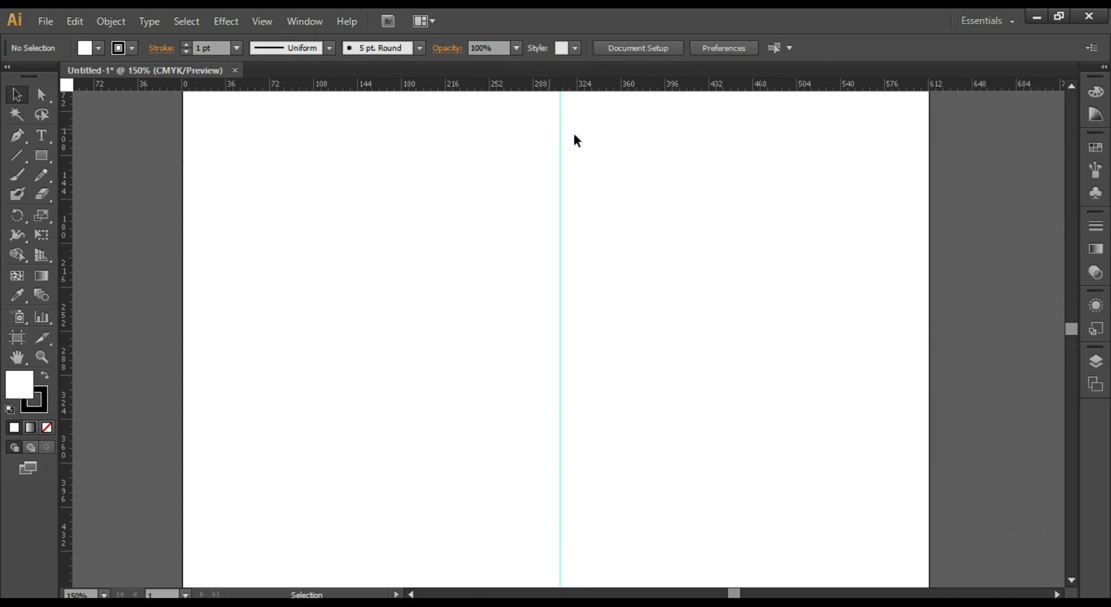
mouse_move(432, 198)
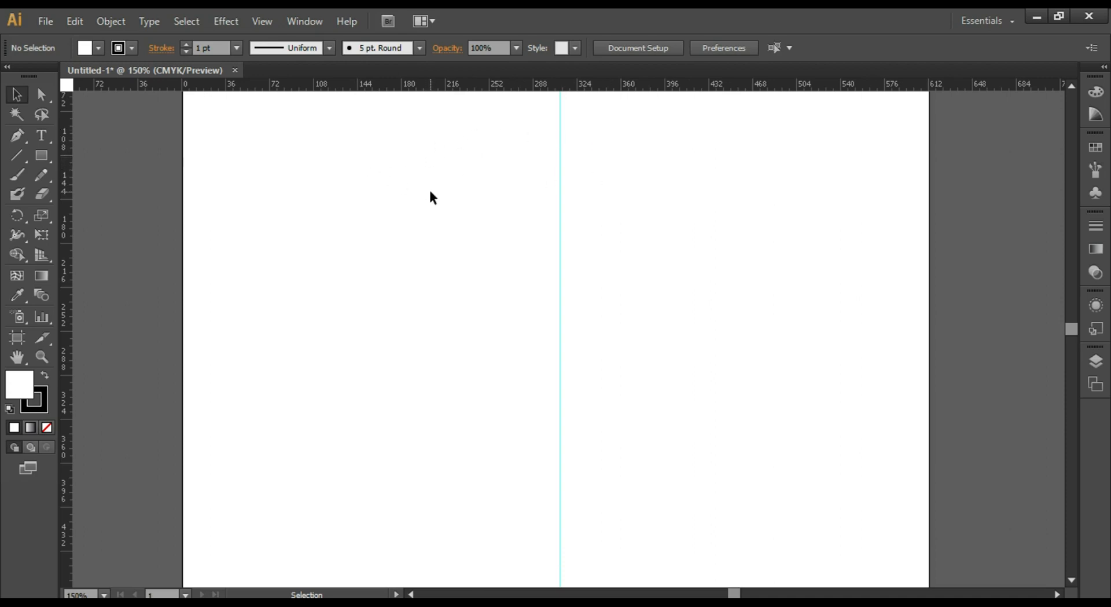
Draw the vase's curved half-profile from the guide with the Pen tool and select it
drag(557, 147, 655, 147)
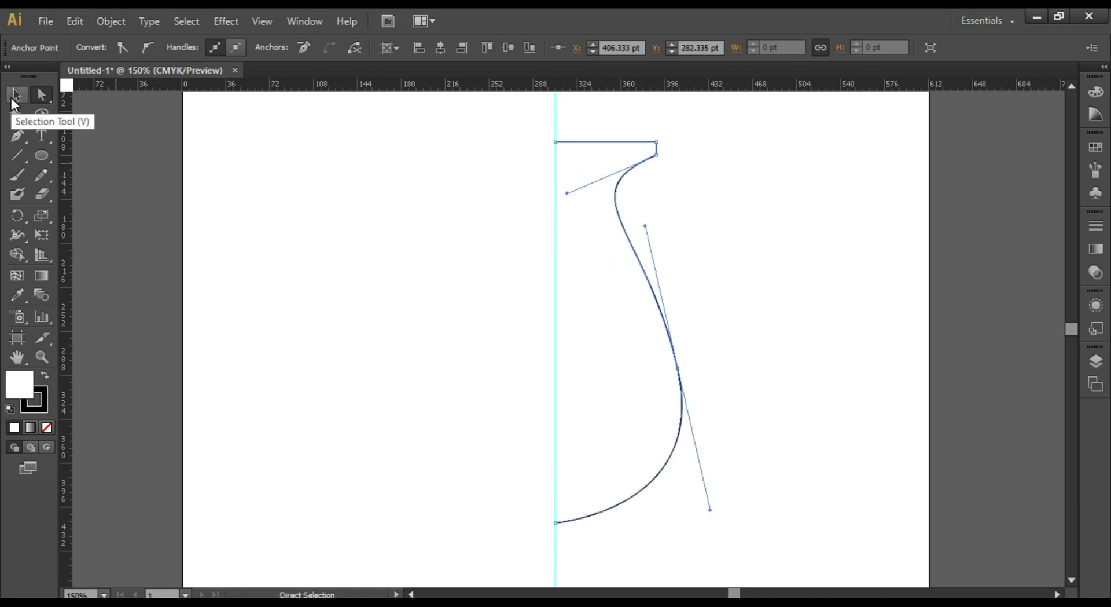
click(18, 94)
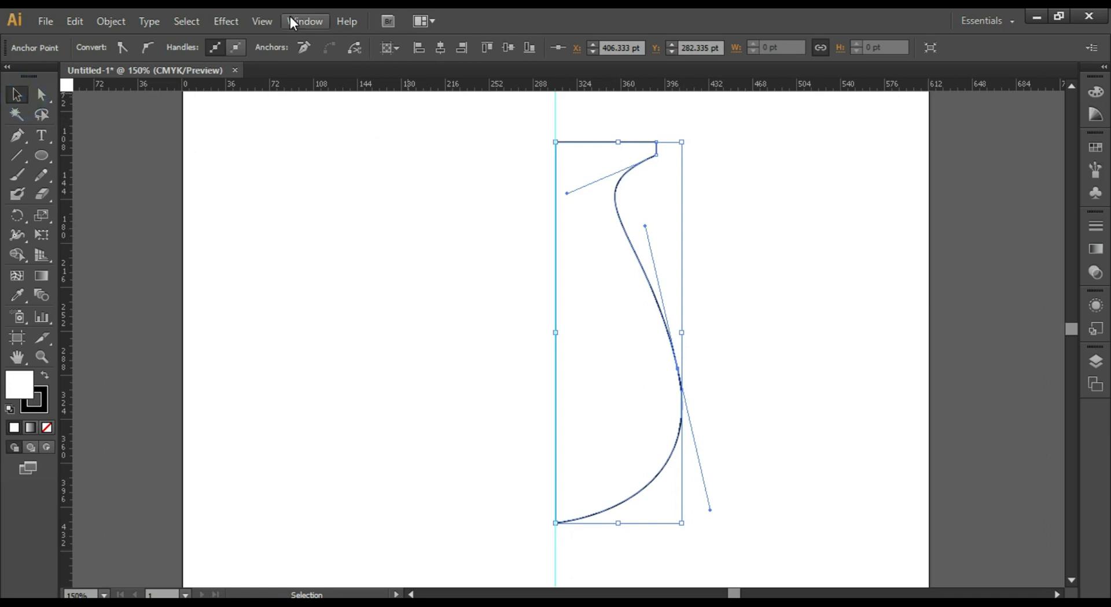
click(225, 21)
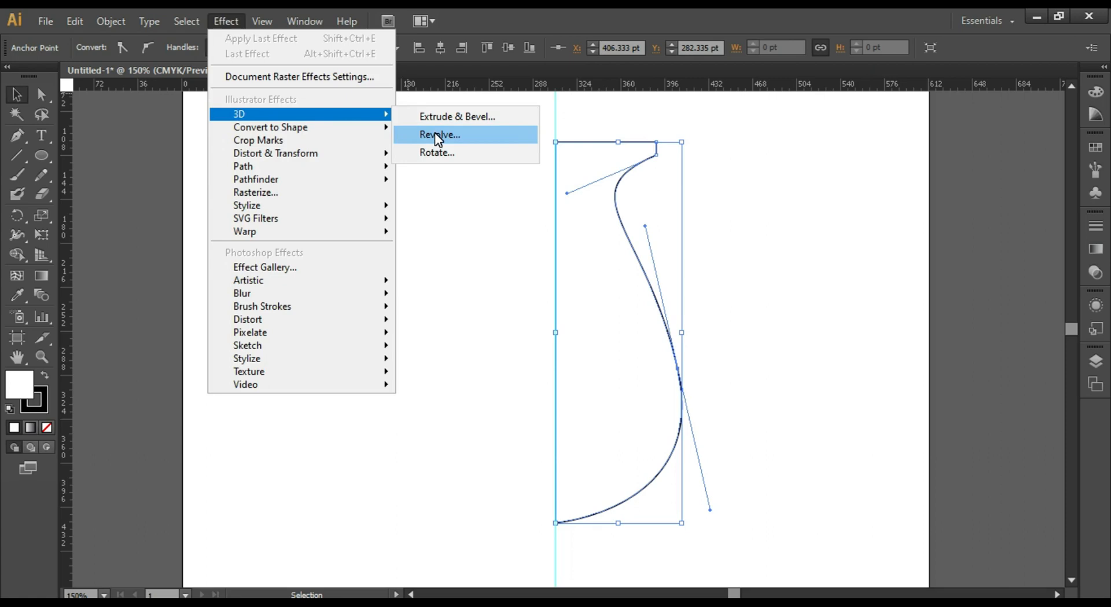
Apply Effect > 3D > Revolve with Preview on, then clear the vase path's fill
click(438, 134)
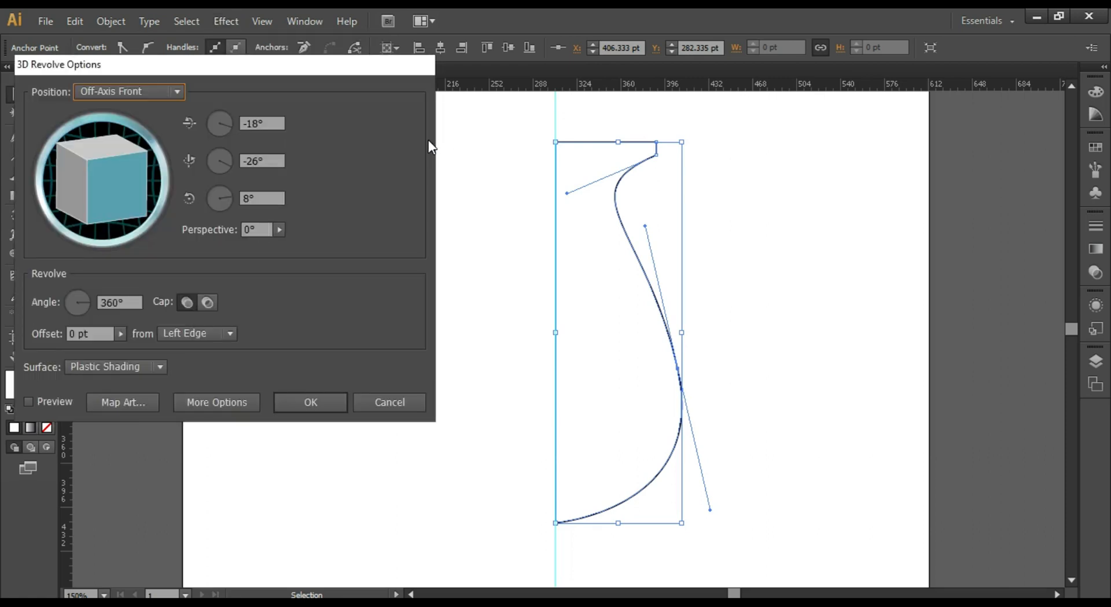
click(29, 400)
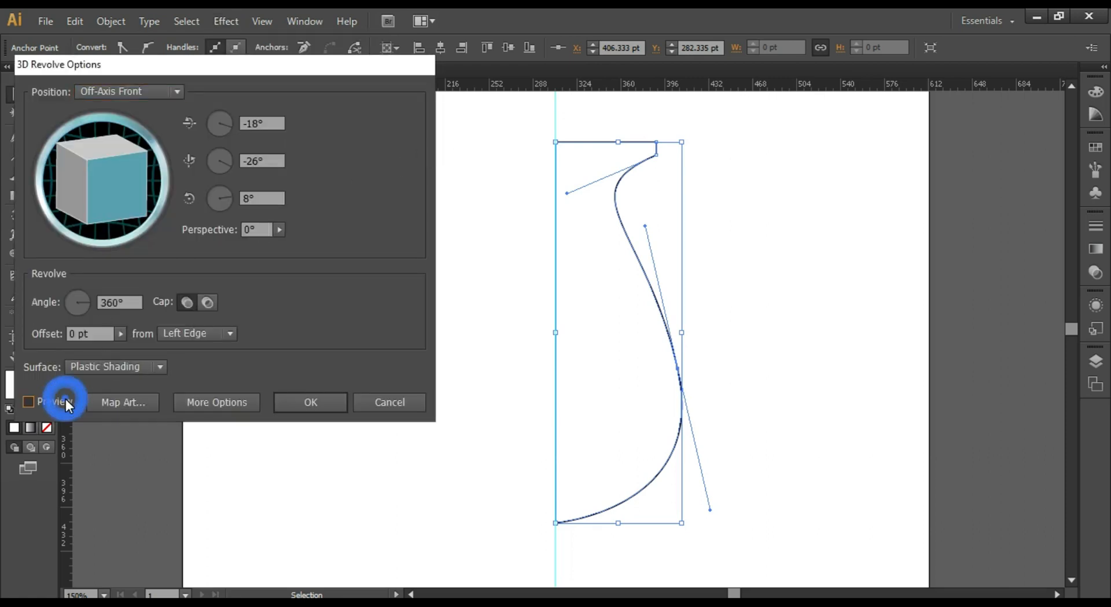
click(28, 402)
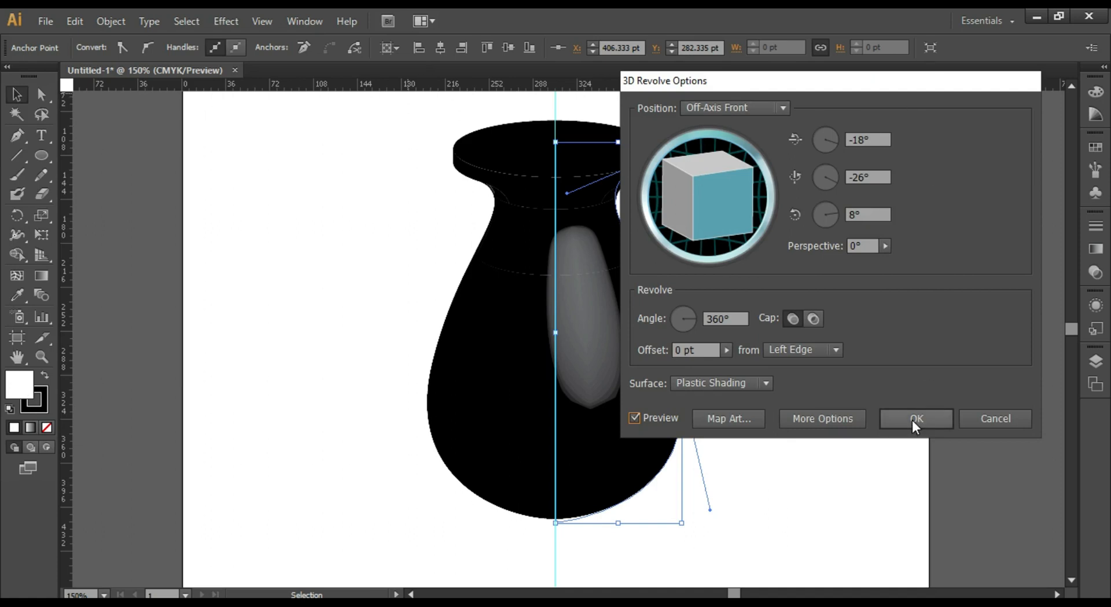
click(915, 418)
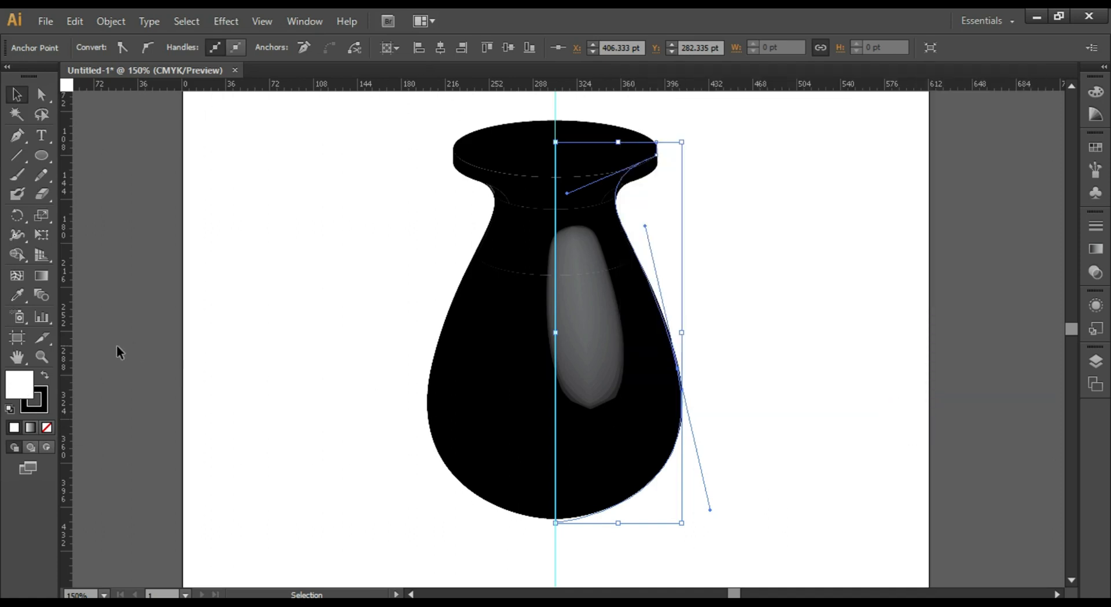
click(46, 427)
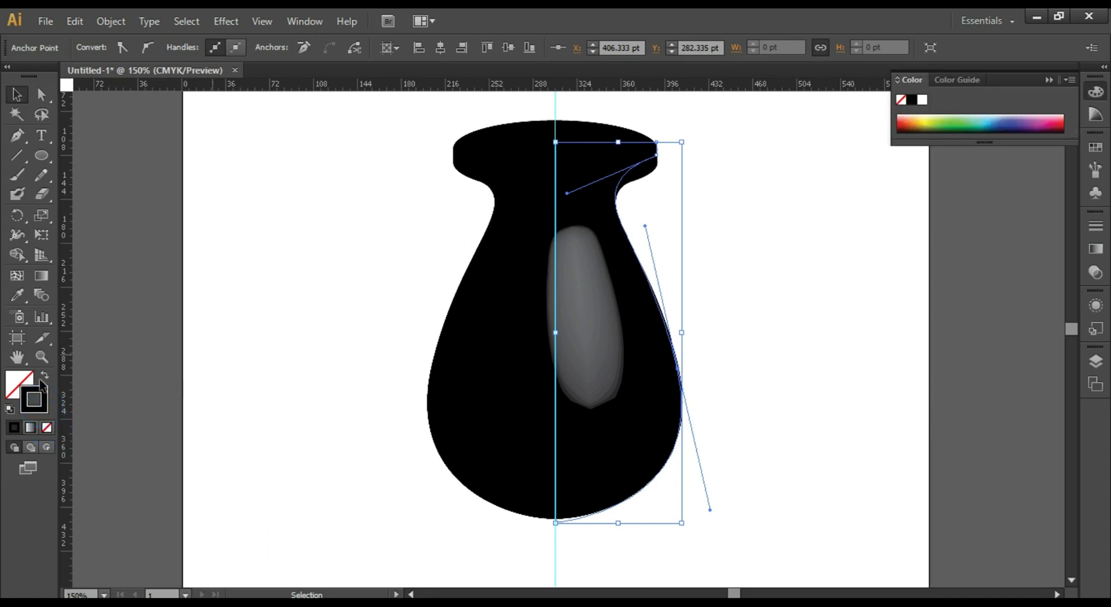
Give the vase a gold stroke colour and show its Appearance attributes
click(917, 121)
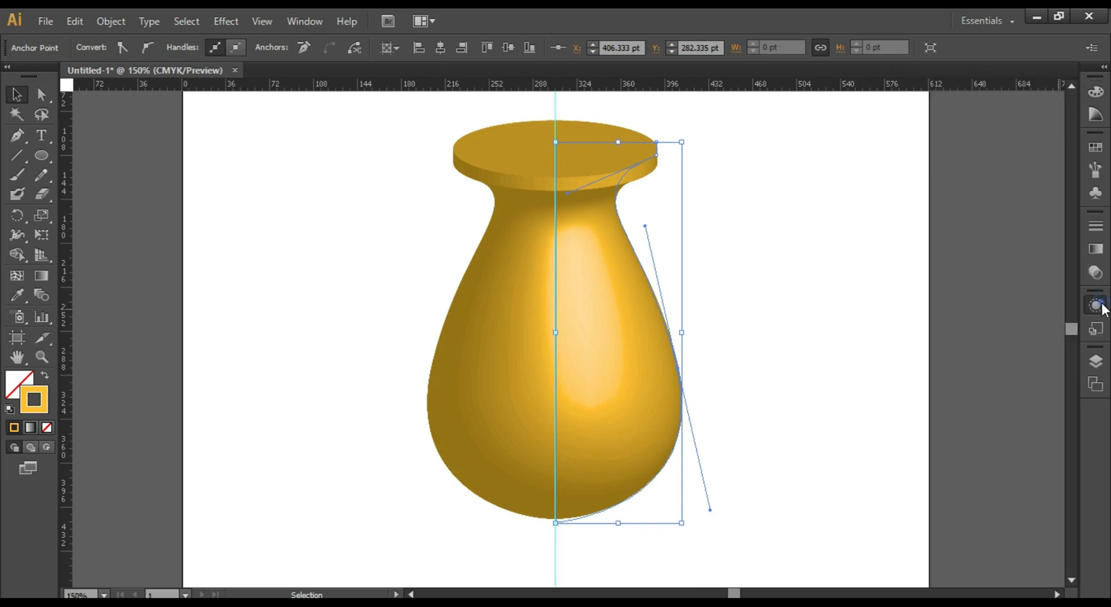
click(1095, 304)
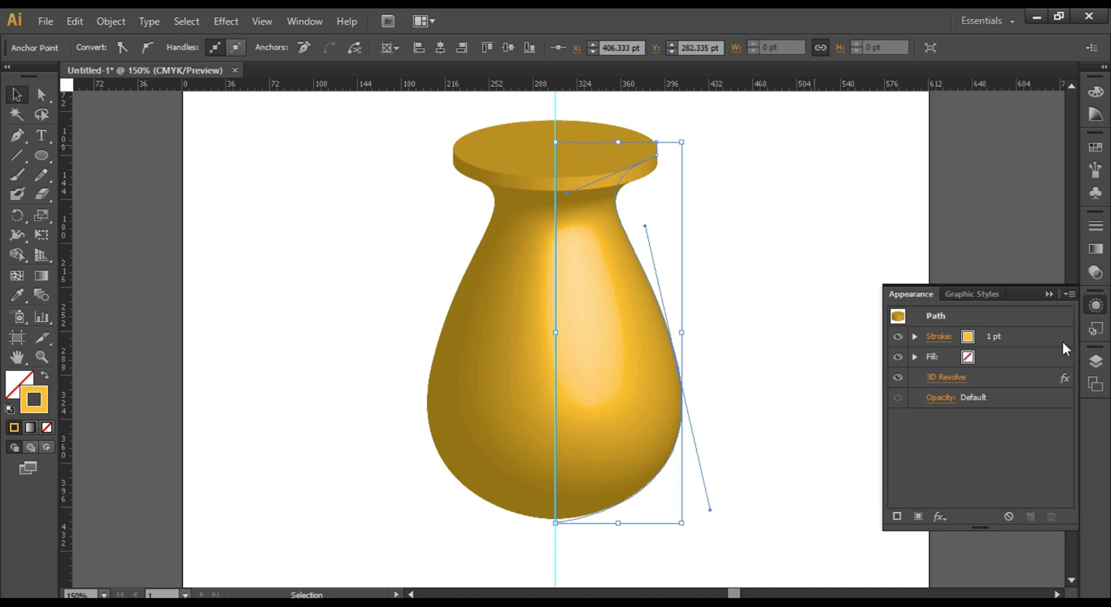
mouse_move(364, 105)
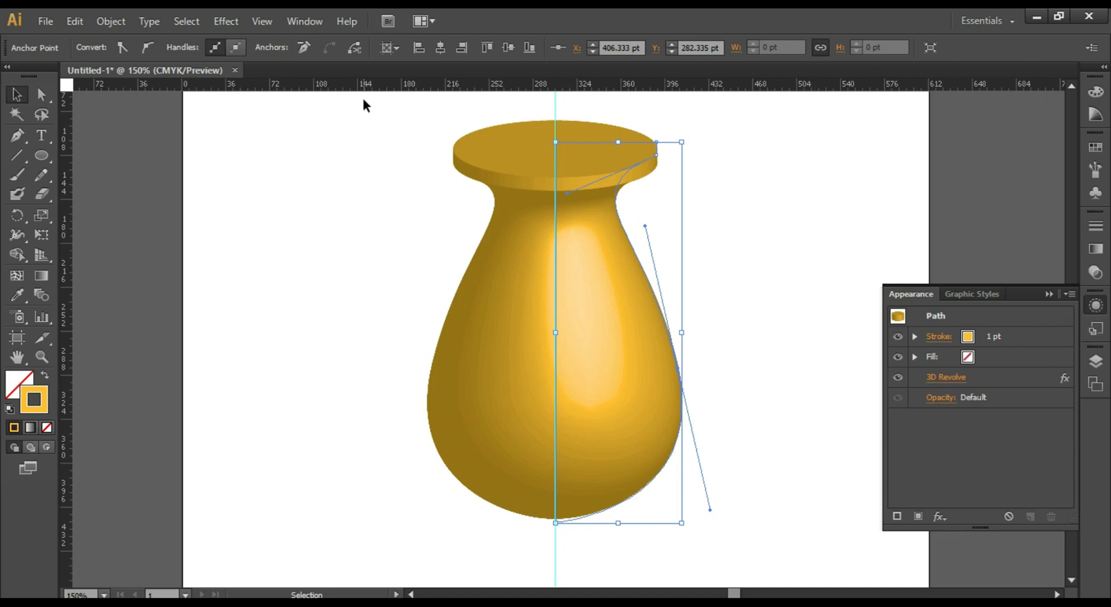
Reopen 3D Revolve with Preview, revolving from the Left Edge with Plastic Shading
click(305, 20)
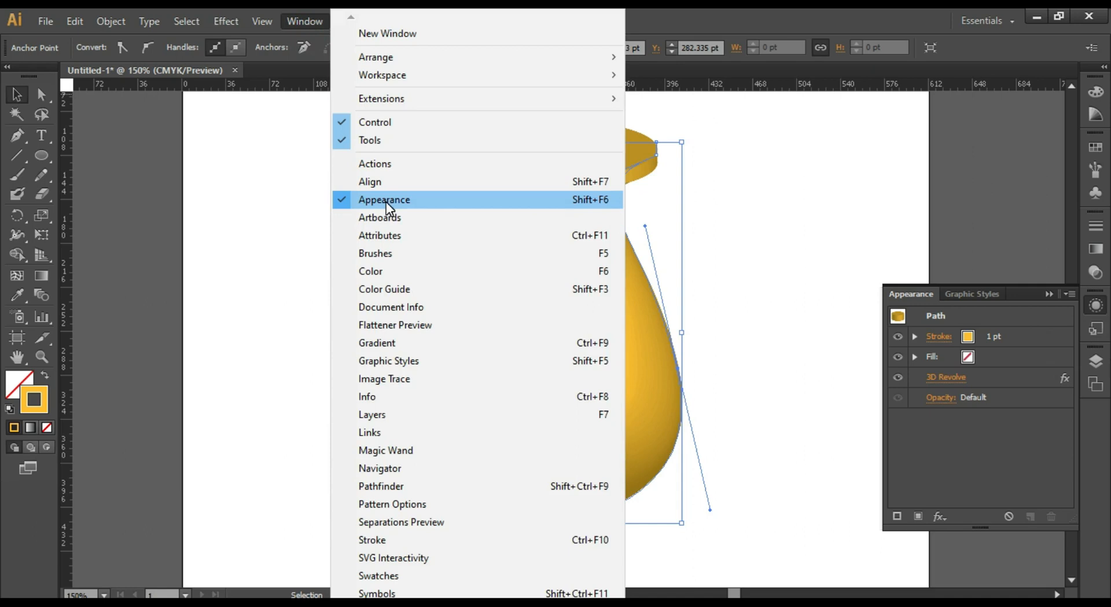
mouse_move(779, 298)
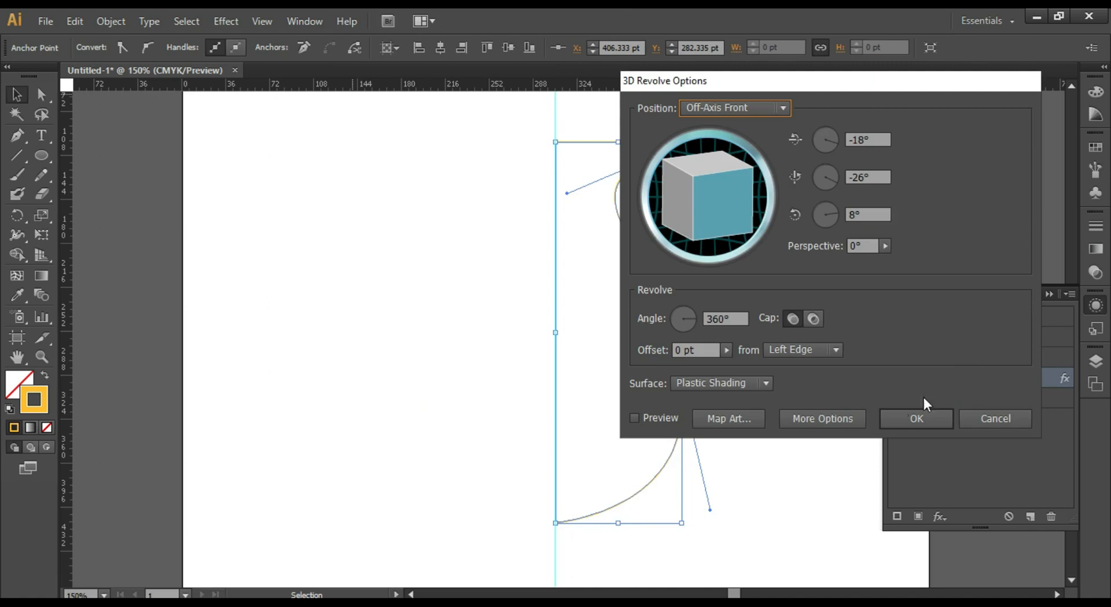
click(634, 418)
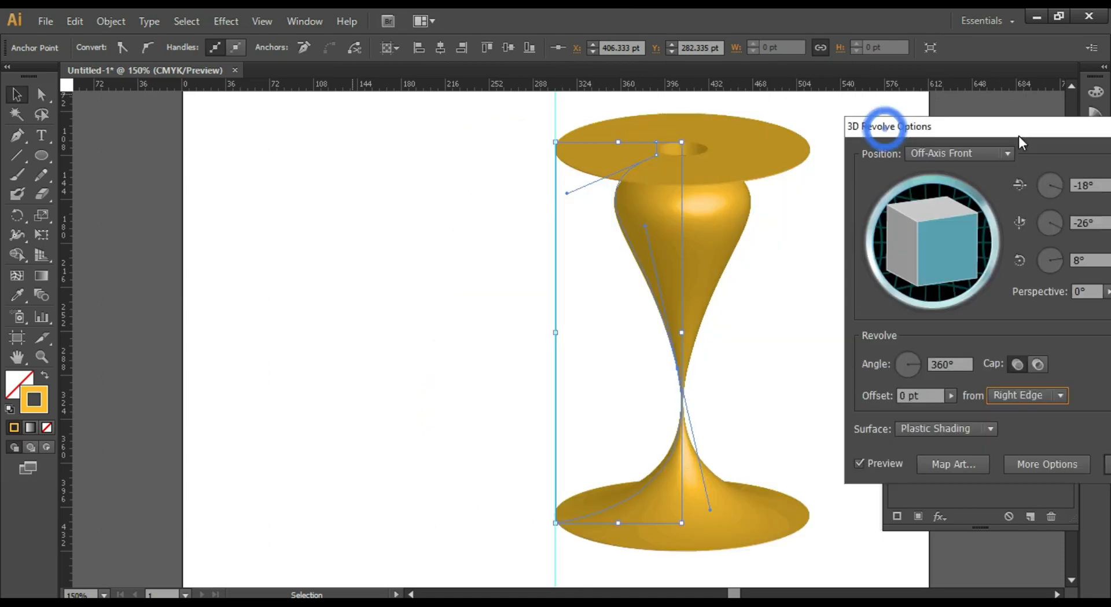
mouse_move(1032, 402)
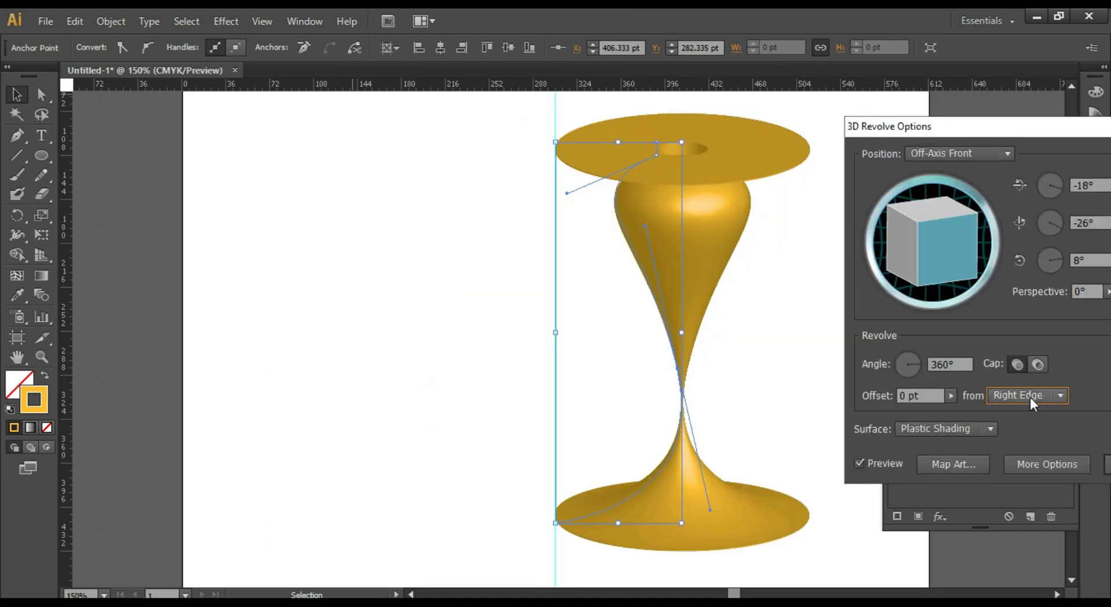
click(1027, 395)
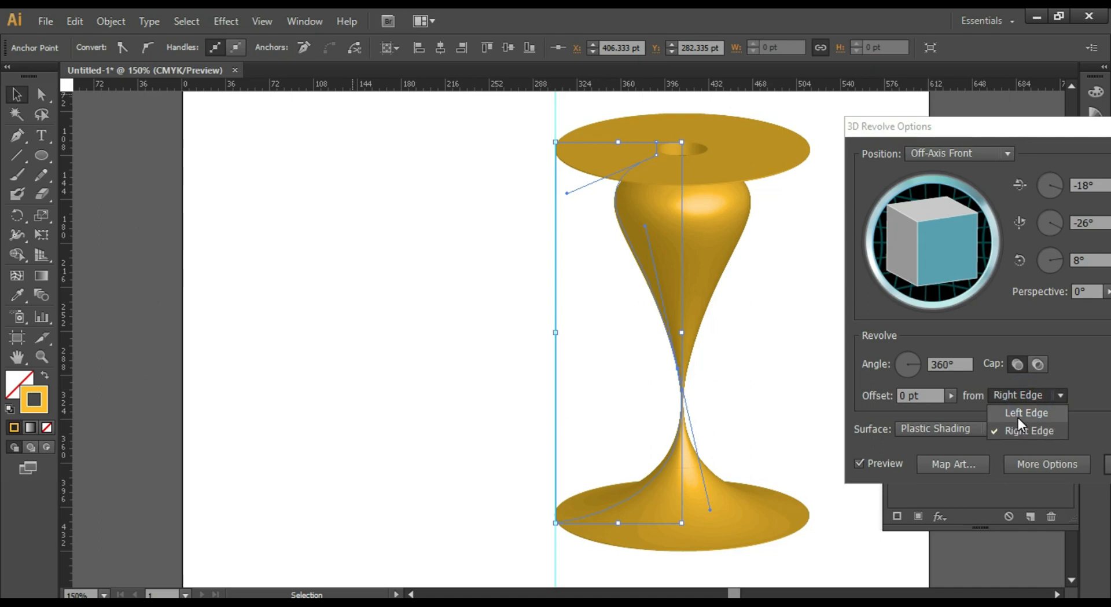
click(1027, 412)
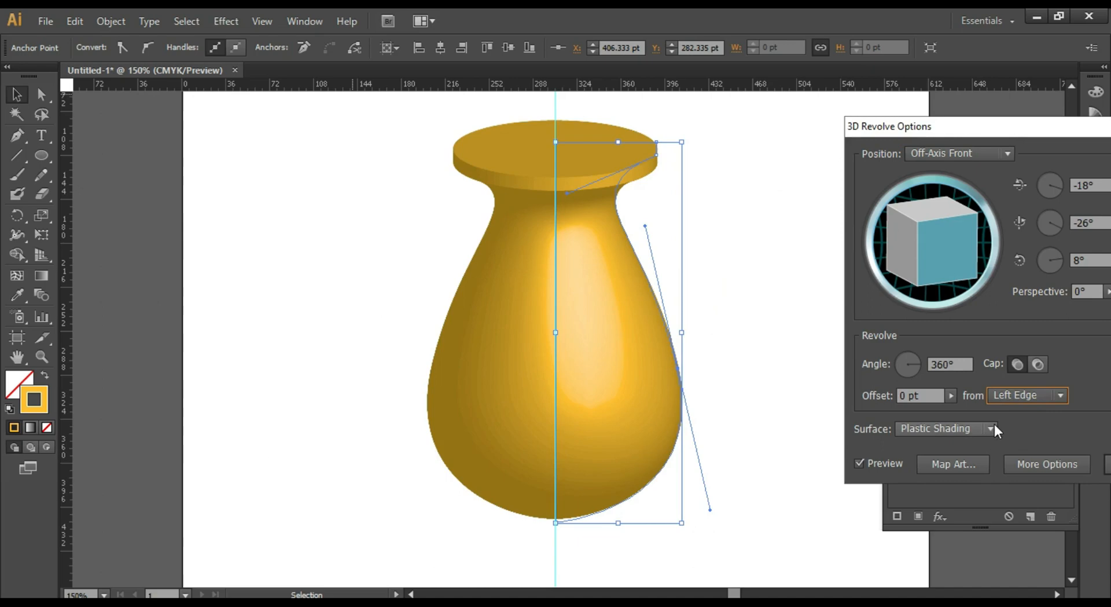
click(990, 429)
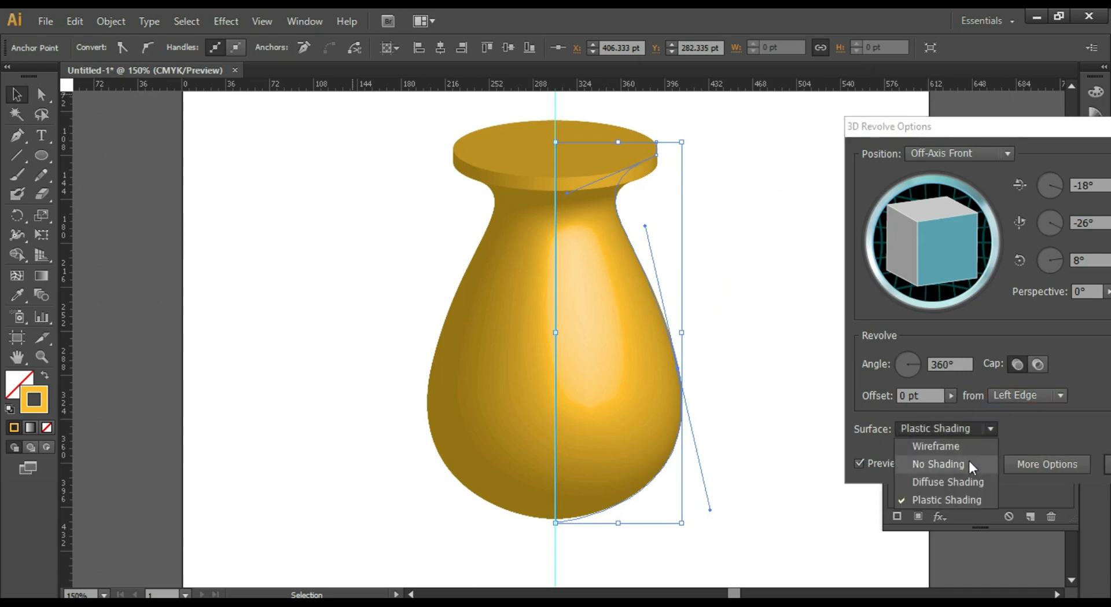
mouse_move(942, 510)
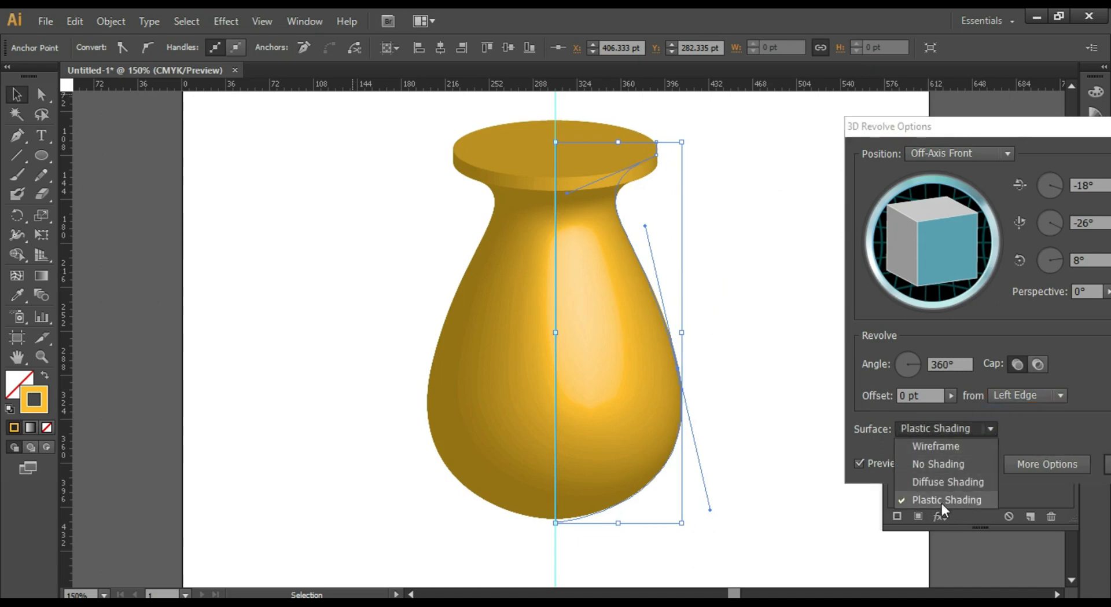
click(944, 499)
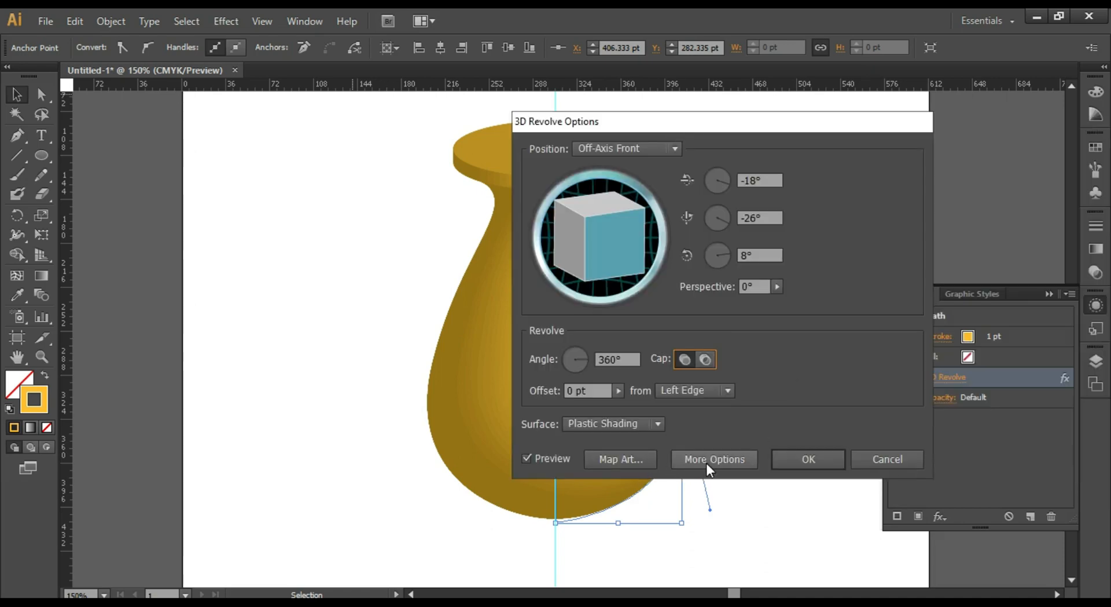
Expand More Options to reveal the revolve's lighting and blend settings
click(715, 458)
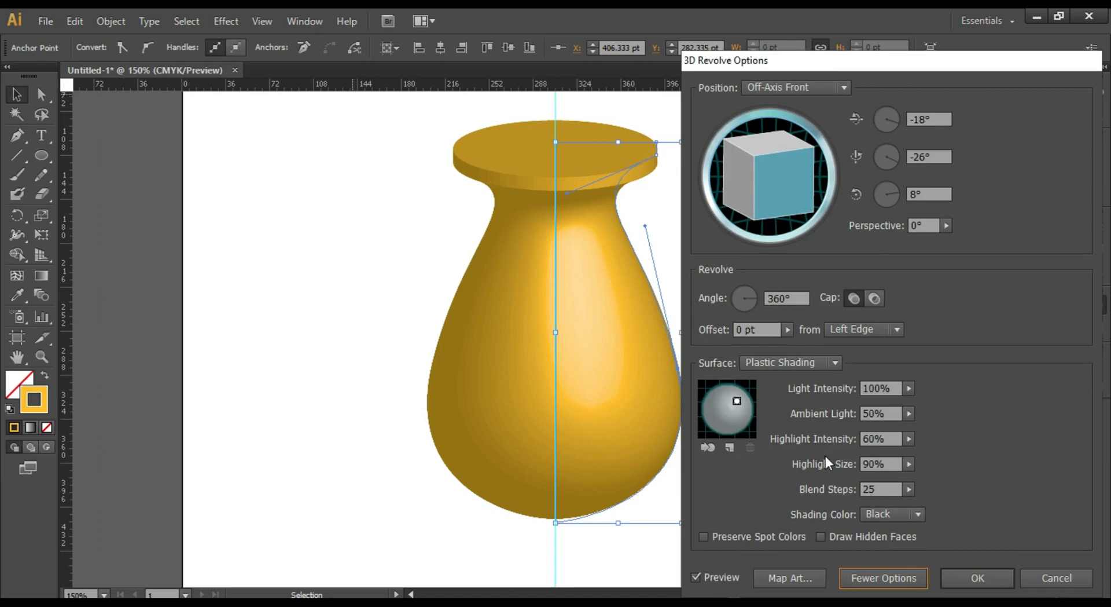
mouse_move(867, 489)
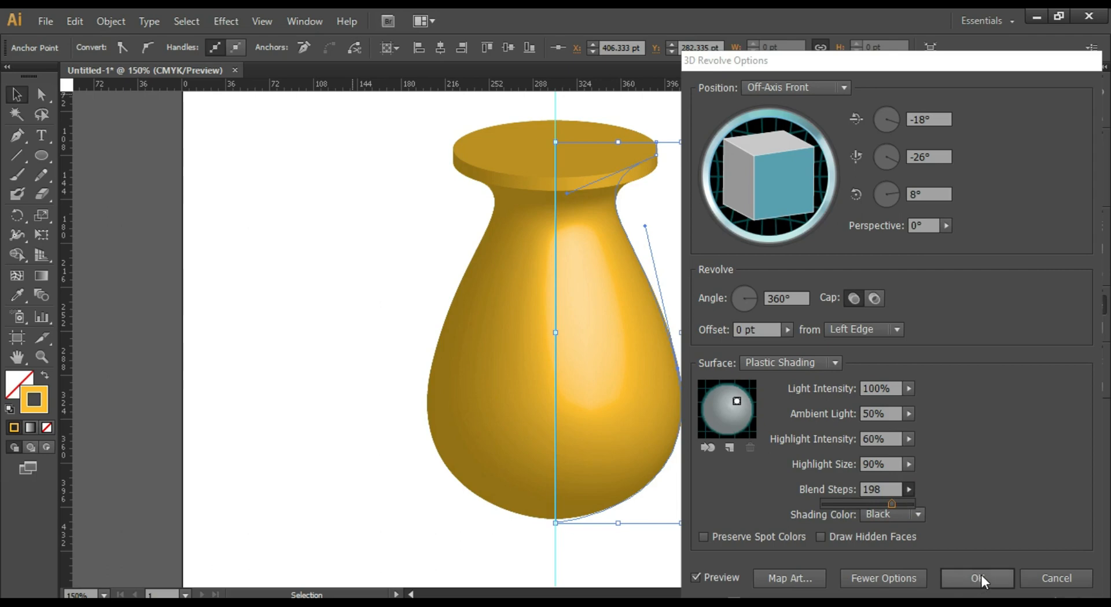
mouse_move(922, 518)
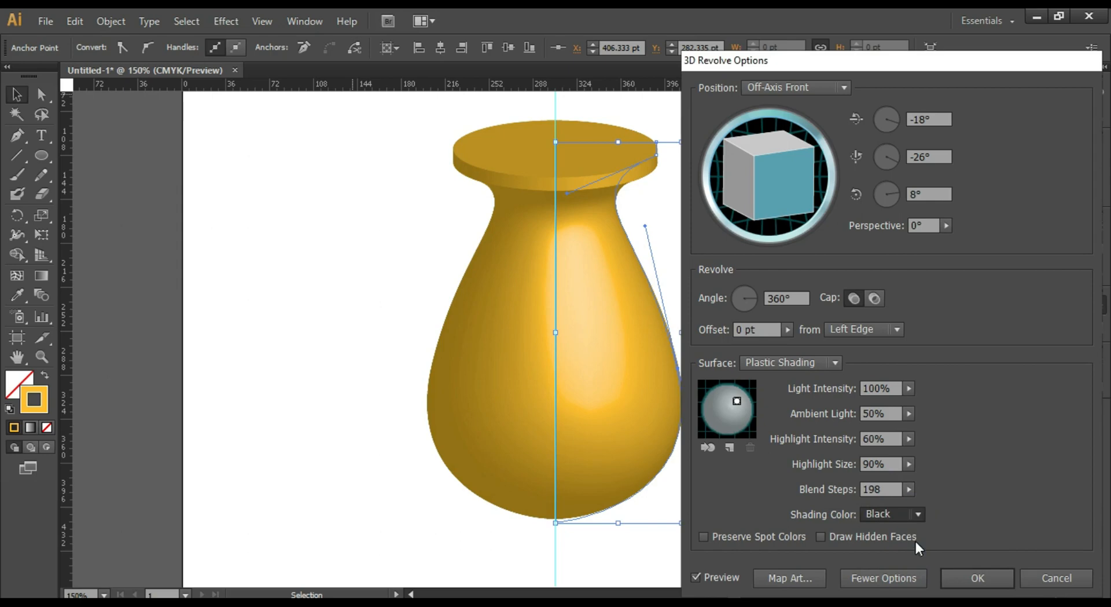
Set Shading Color to a custom pure black (000000) and apply the revolve settings
click(919, 514)
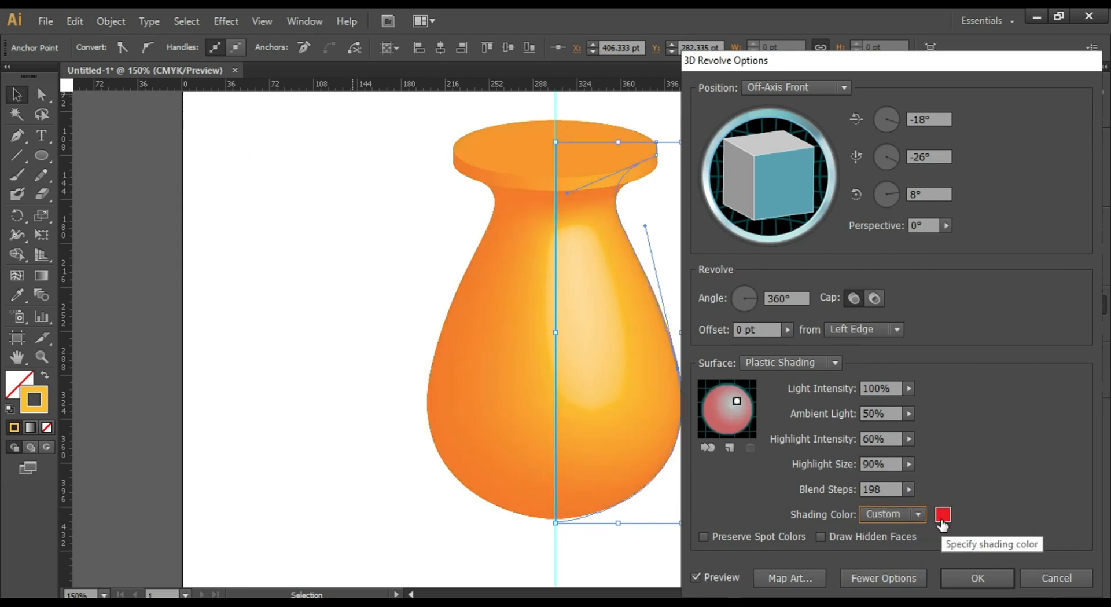
click(944, 516)
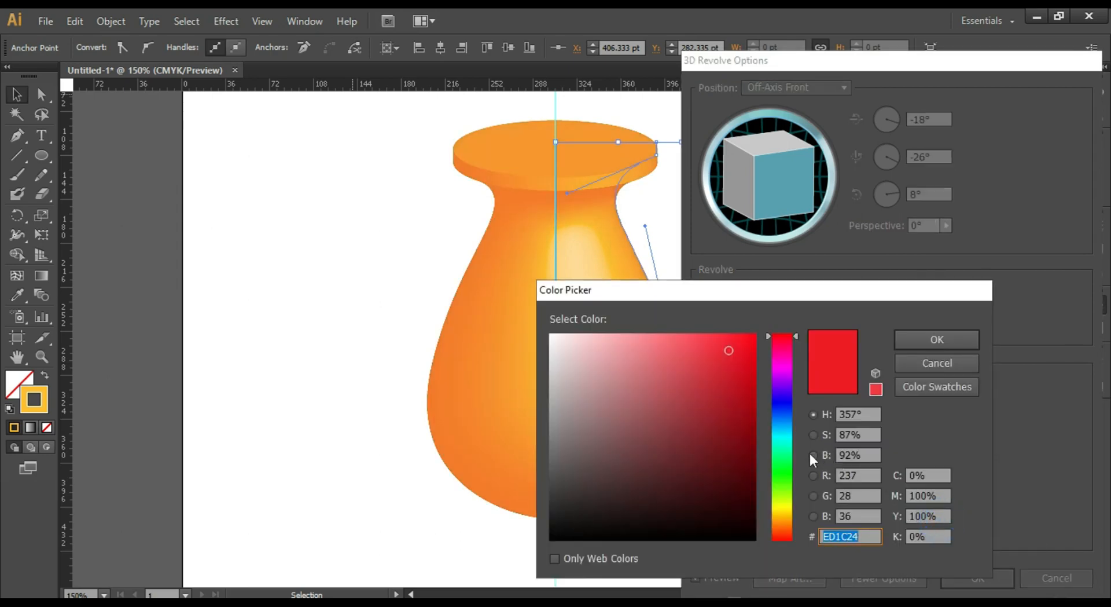
click(746, 489)
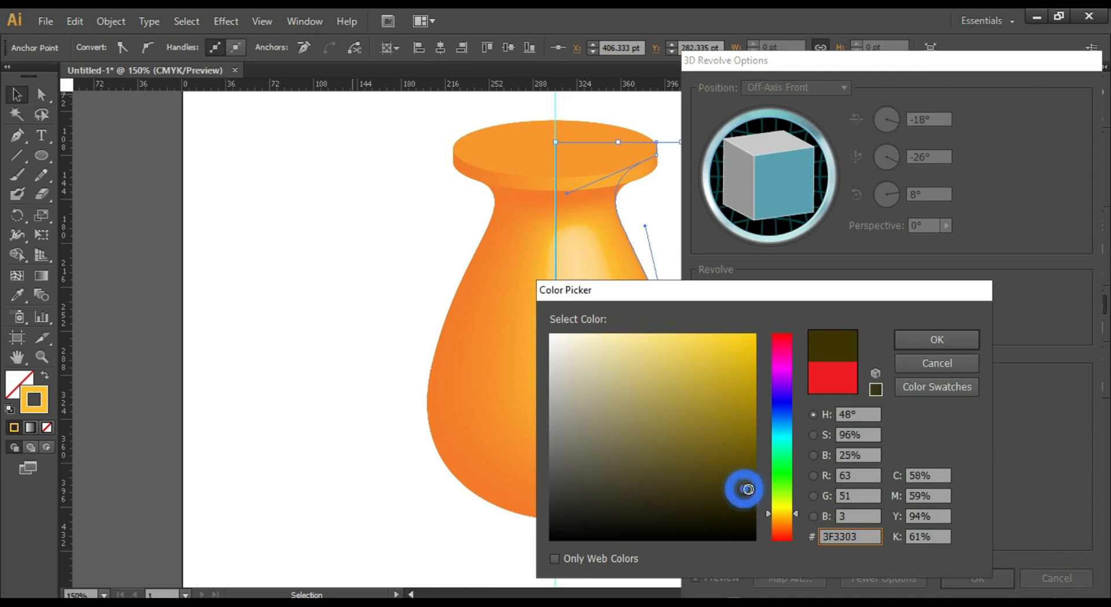
click(675, 433)
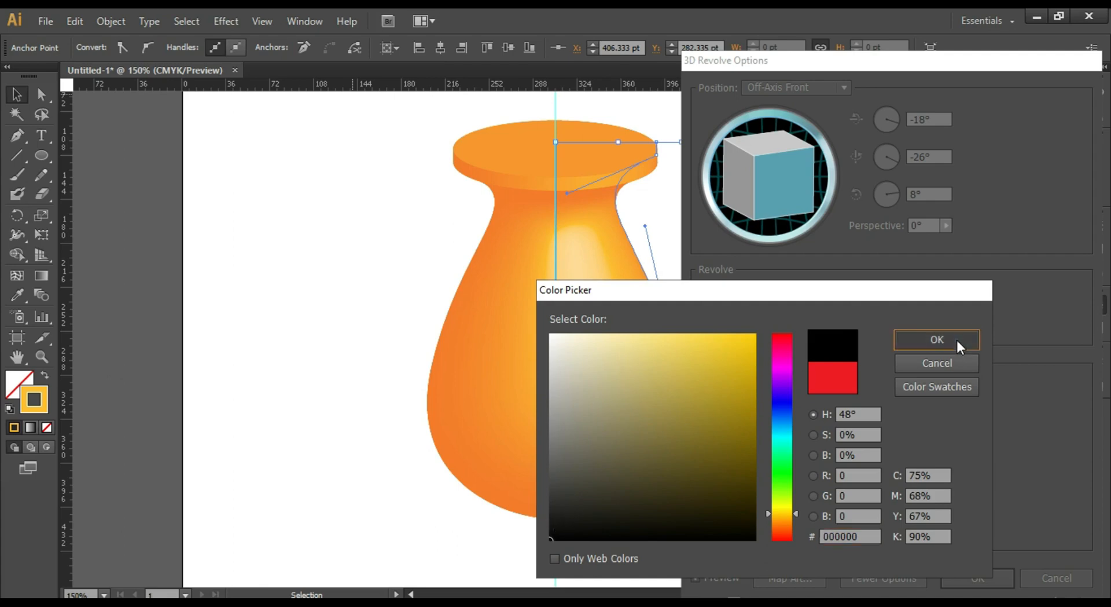
click(936, 339)
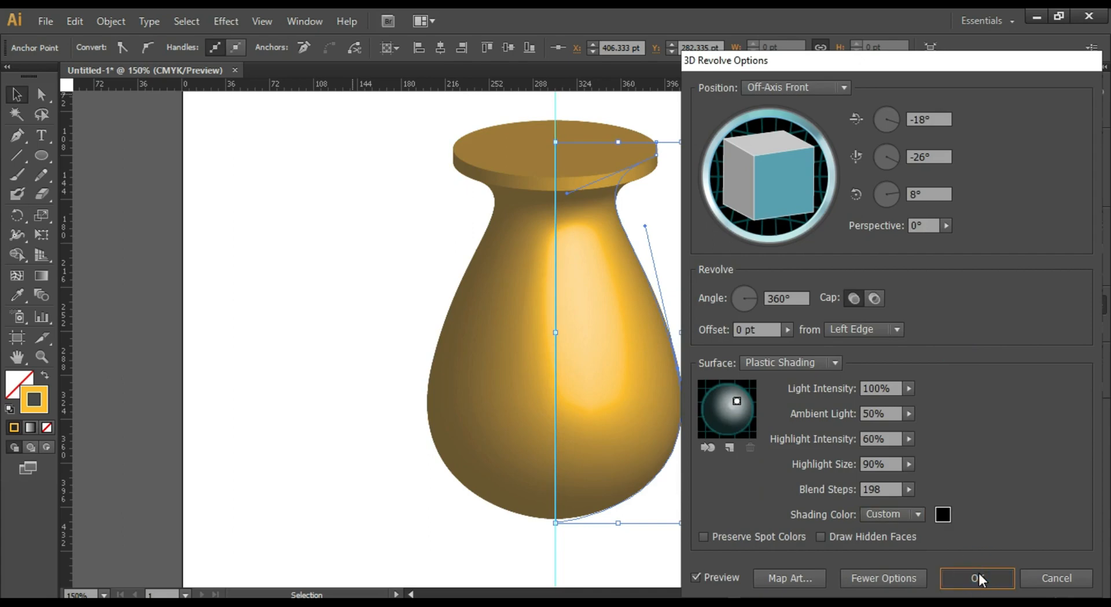
click(978, 578)
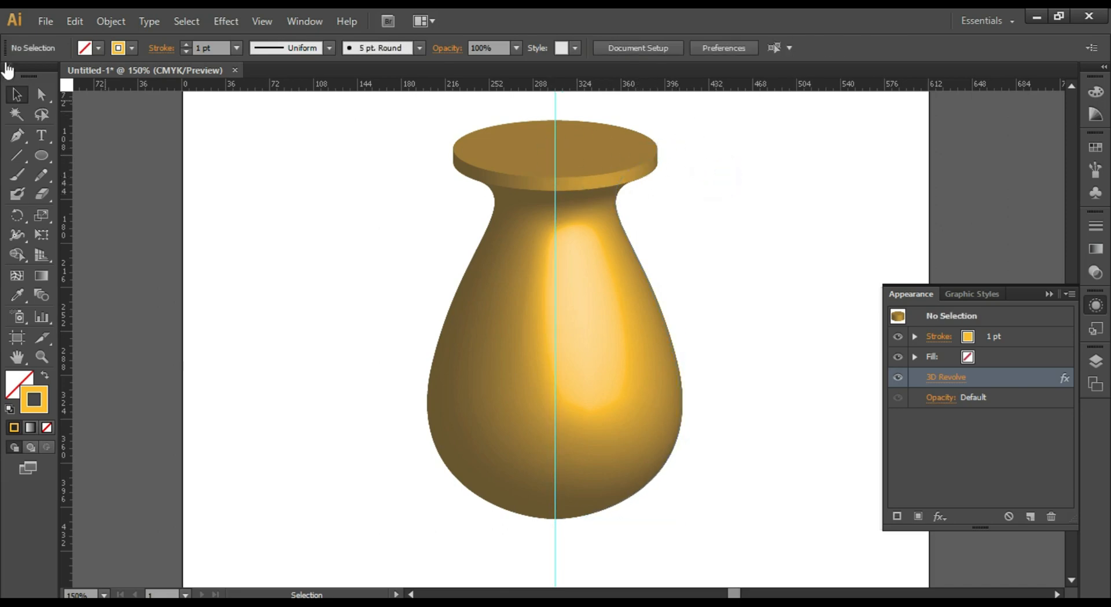
mouse_move(42, 94)
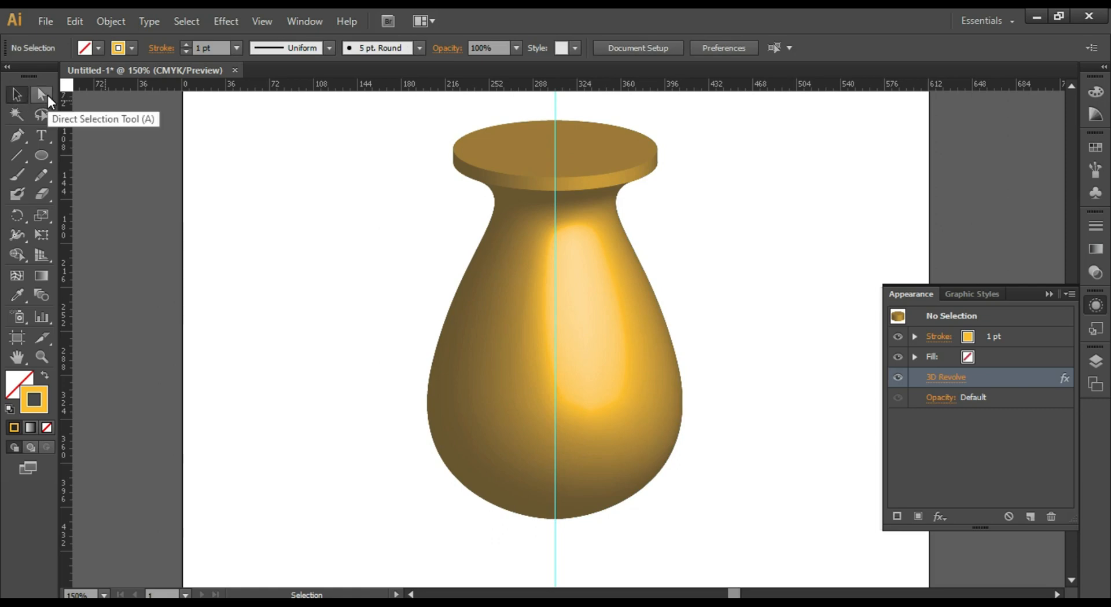
Move the profile's top anchor with Direct Selection so the neck flares into an open rim
click(42, 93)
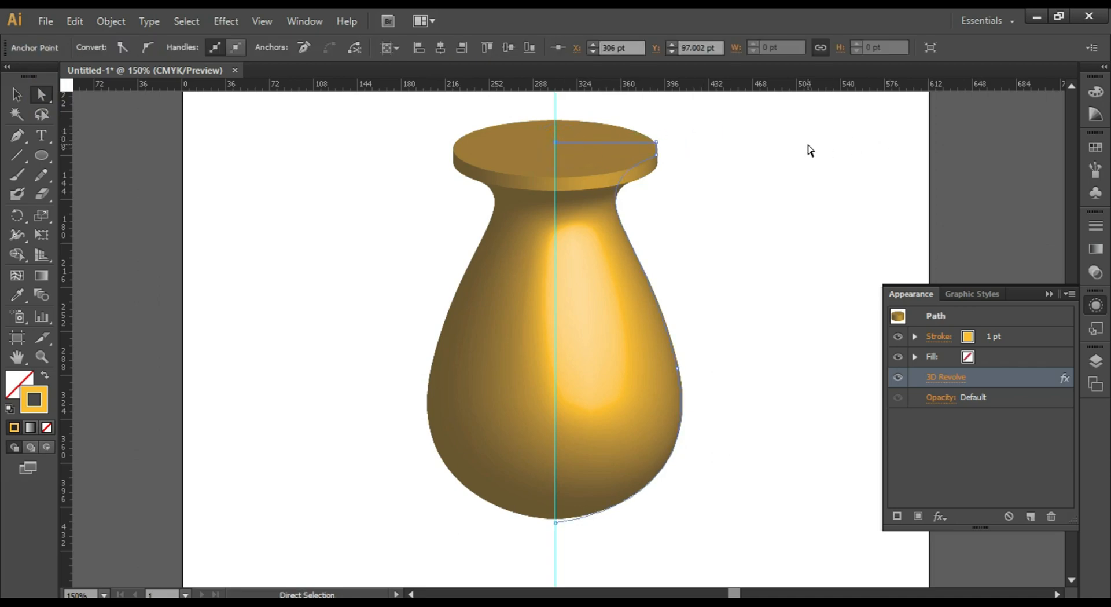
mouse_move(555, 145)
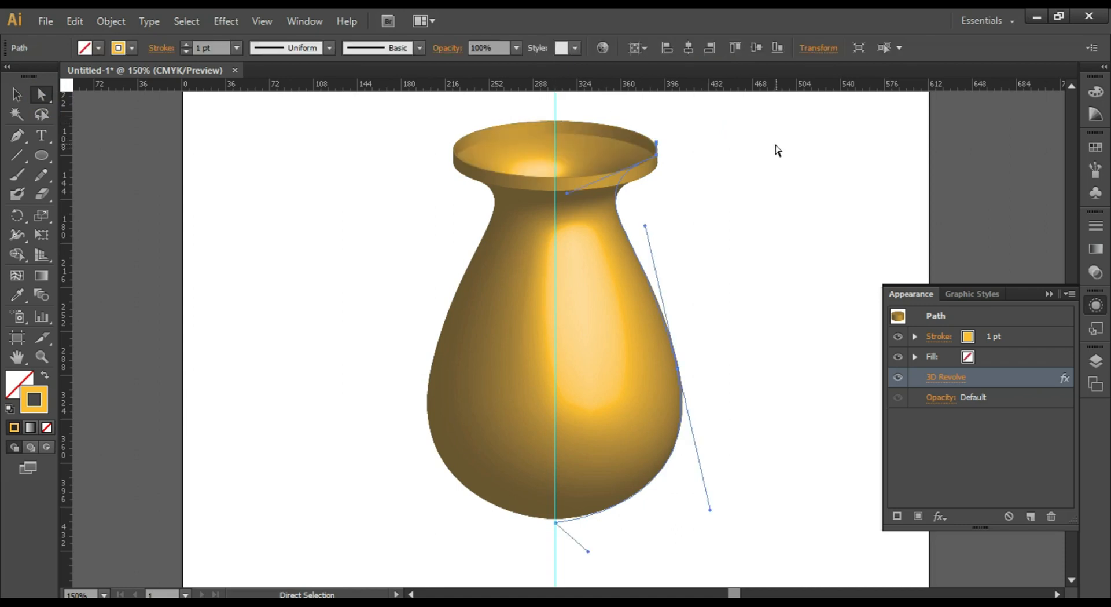
mouse_move(533, 125)
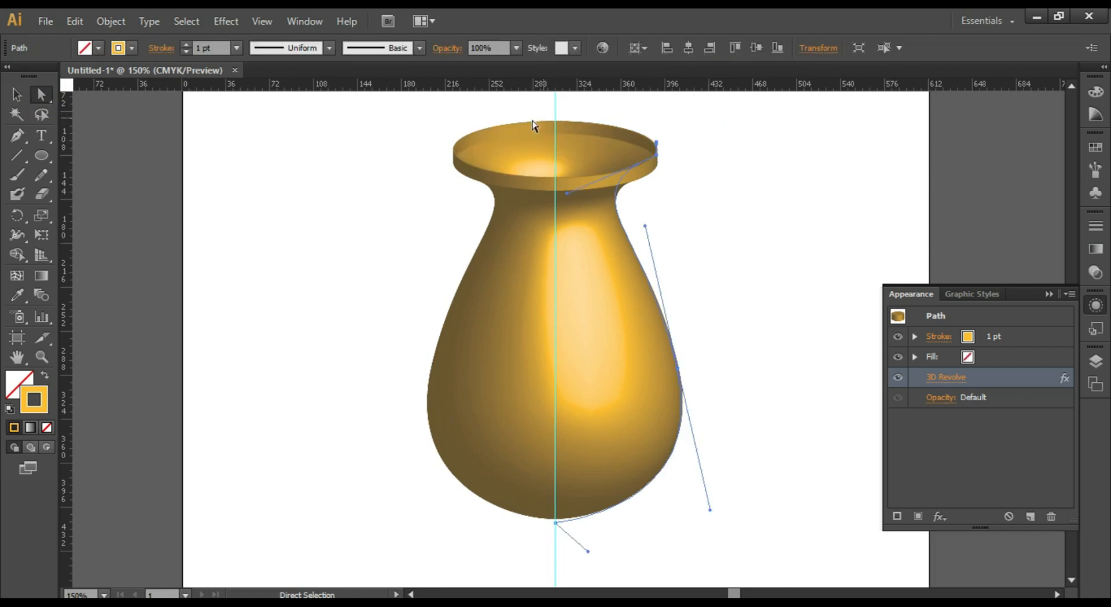
mouse_move(655, 145)
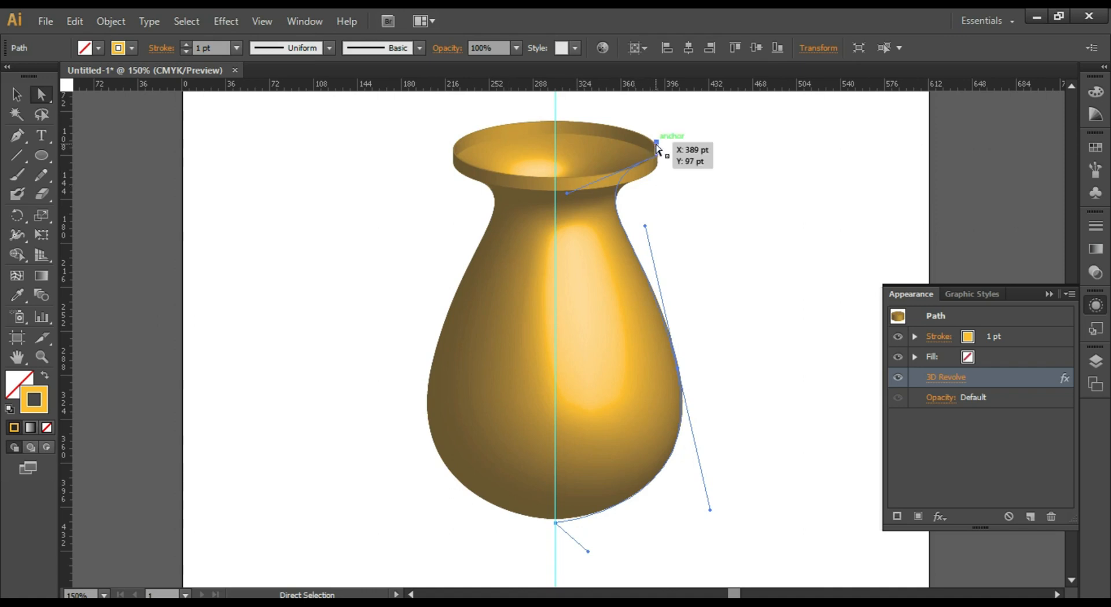
click(656, 145)
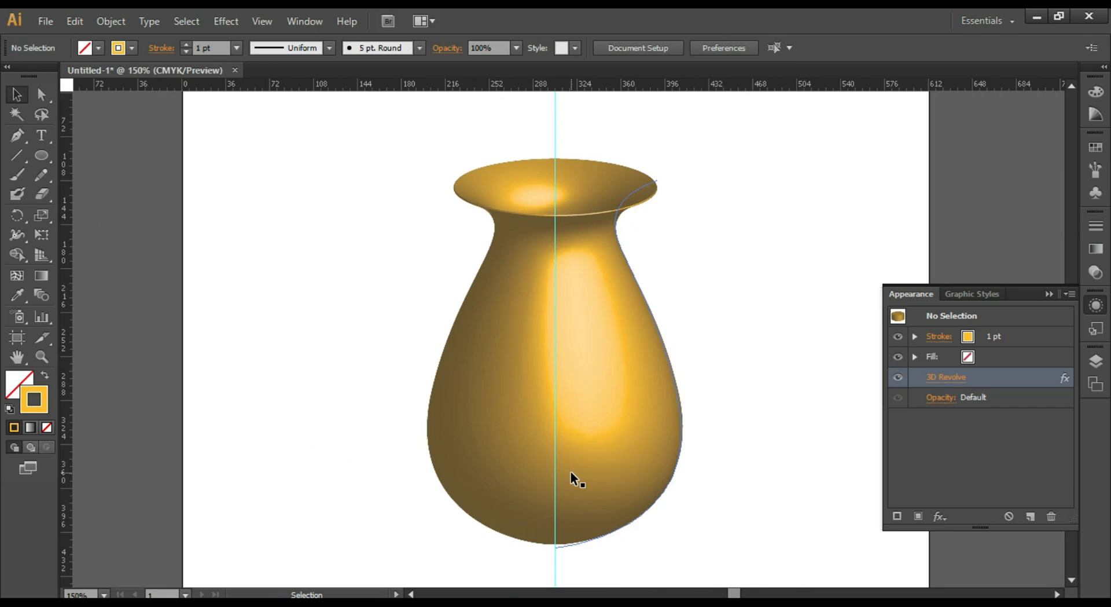
Open the Symbols panel from Window and load the Flowers symbol library
click(305, 21)
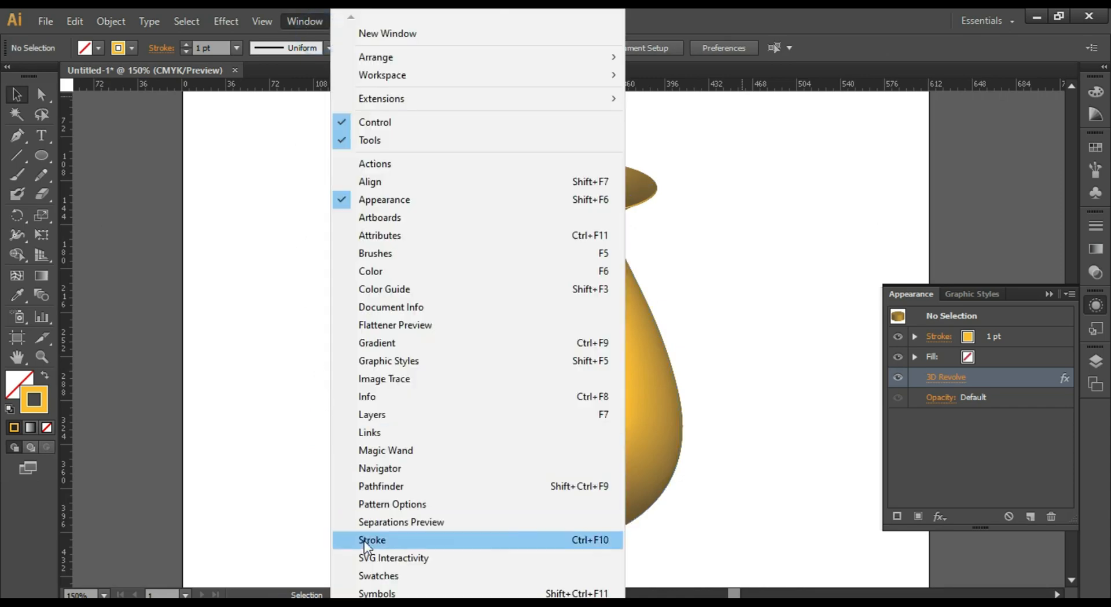
click(371, 539)
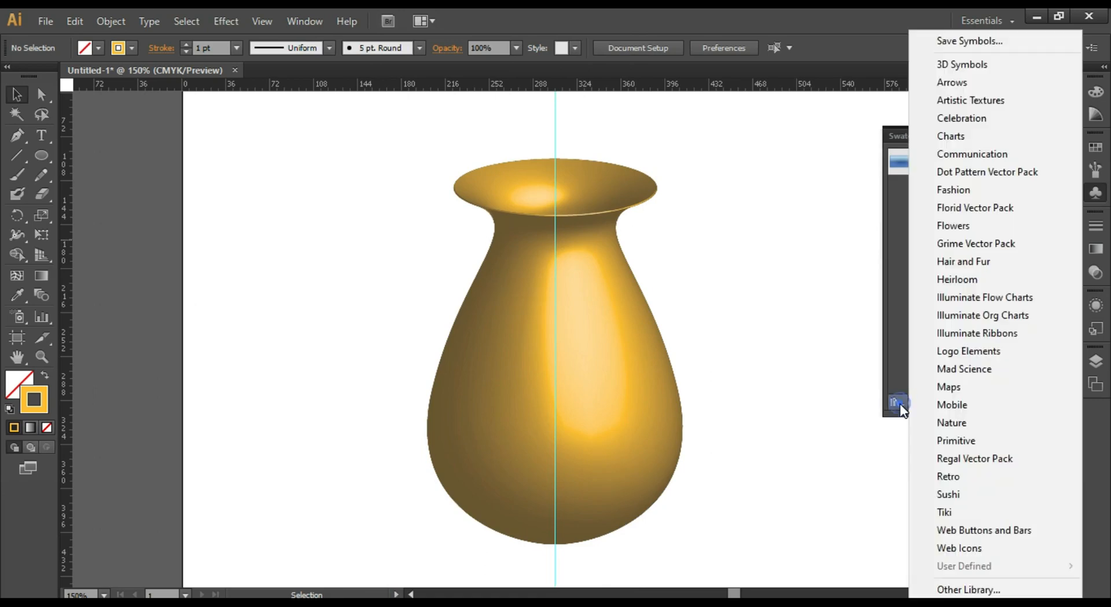
mouse_move(978, 135)
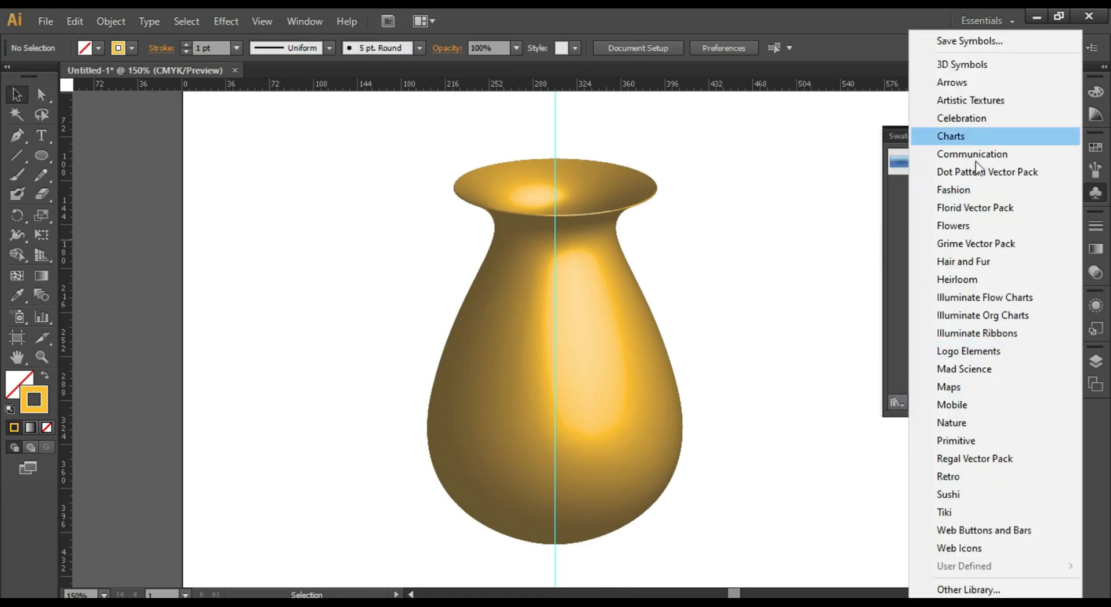
click(953, 226)
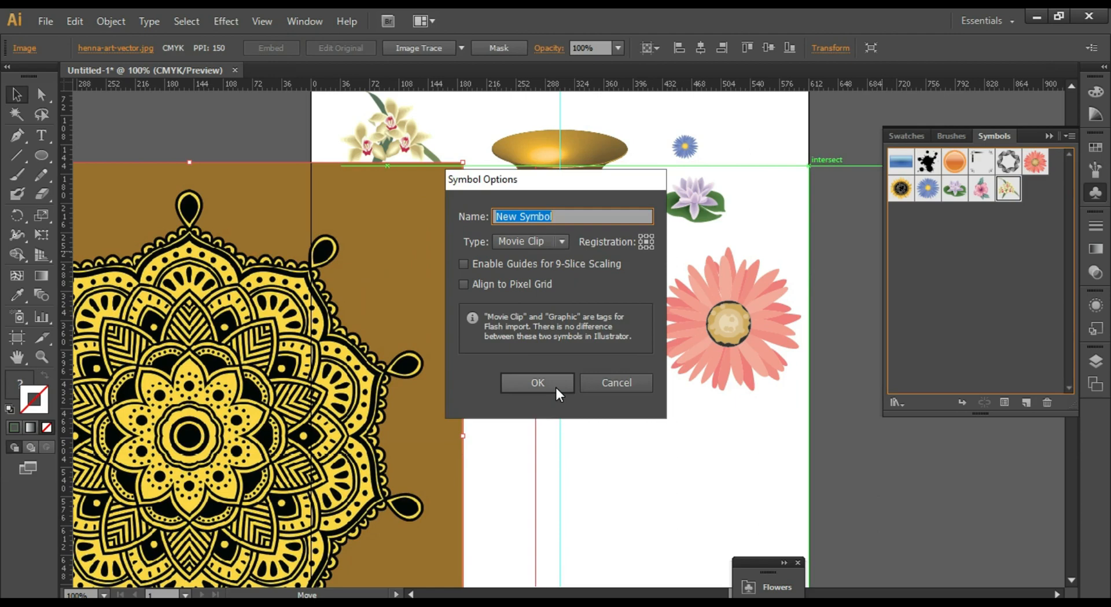
Confirm the mandala as a new symbol and show the vase's Appearance attributes again
click(536, 382)
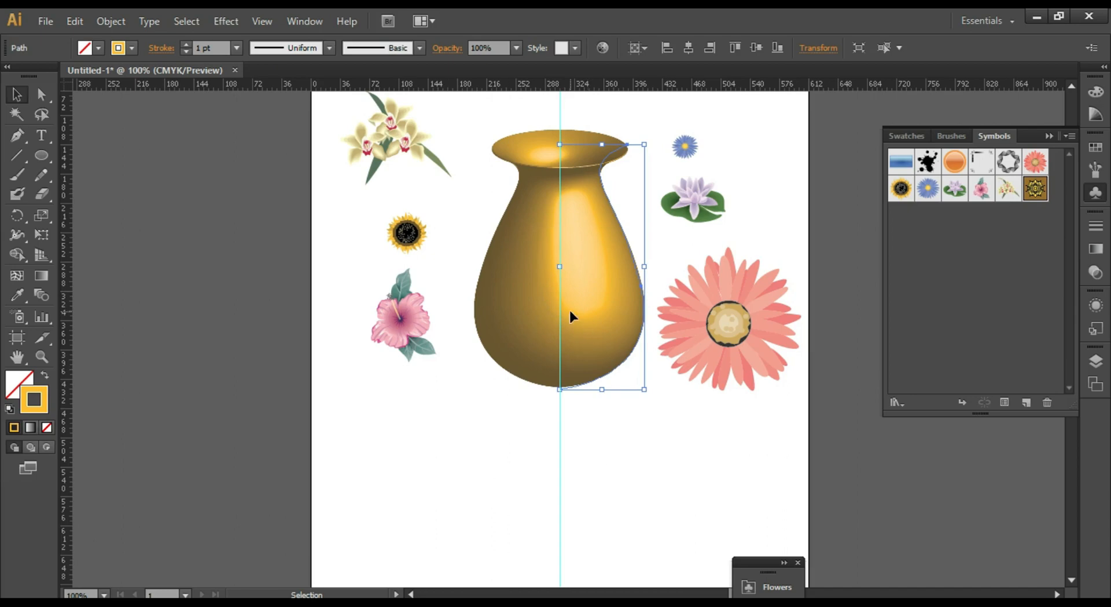
click(1096, 306)
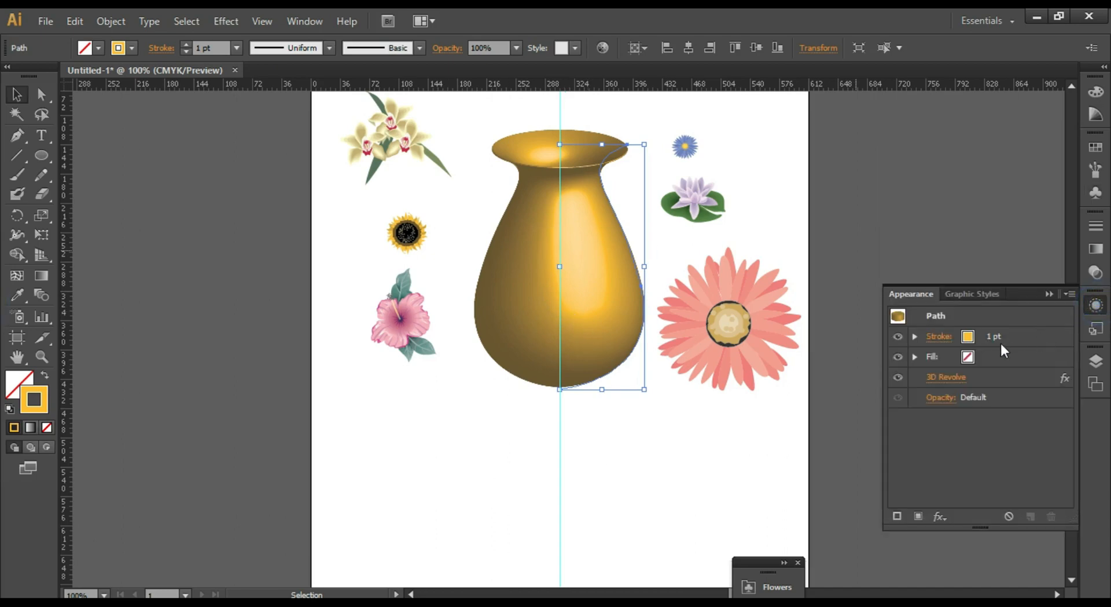
Reopen the vase's 3D Revolve settings with Preview on and go to Map Art
double_click(945, 377)
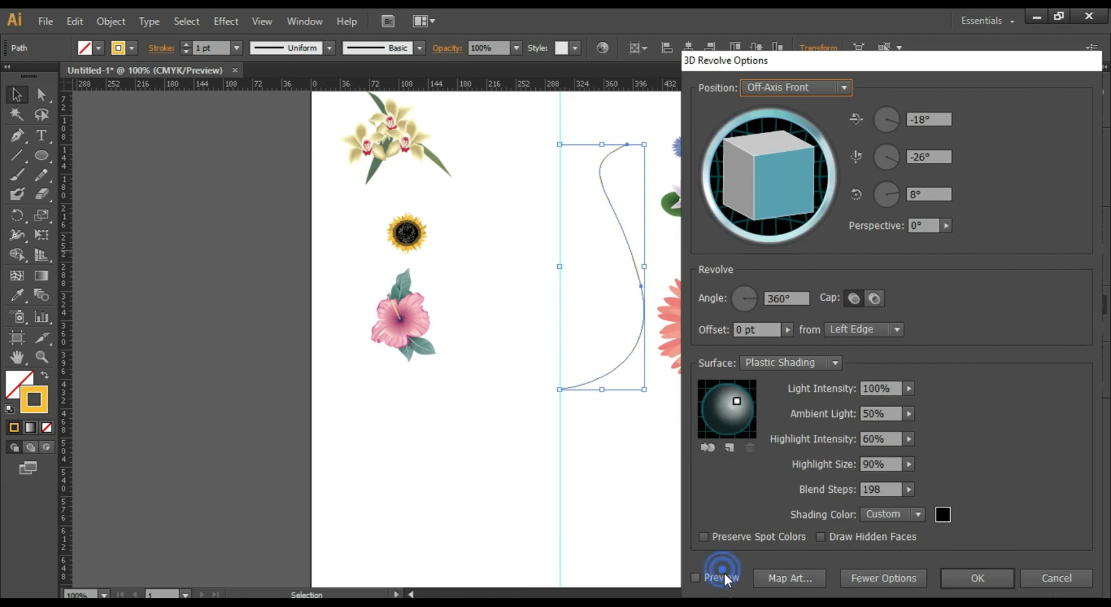
click(696, 577)
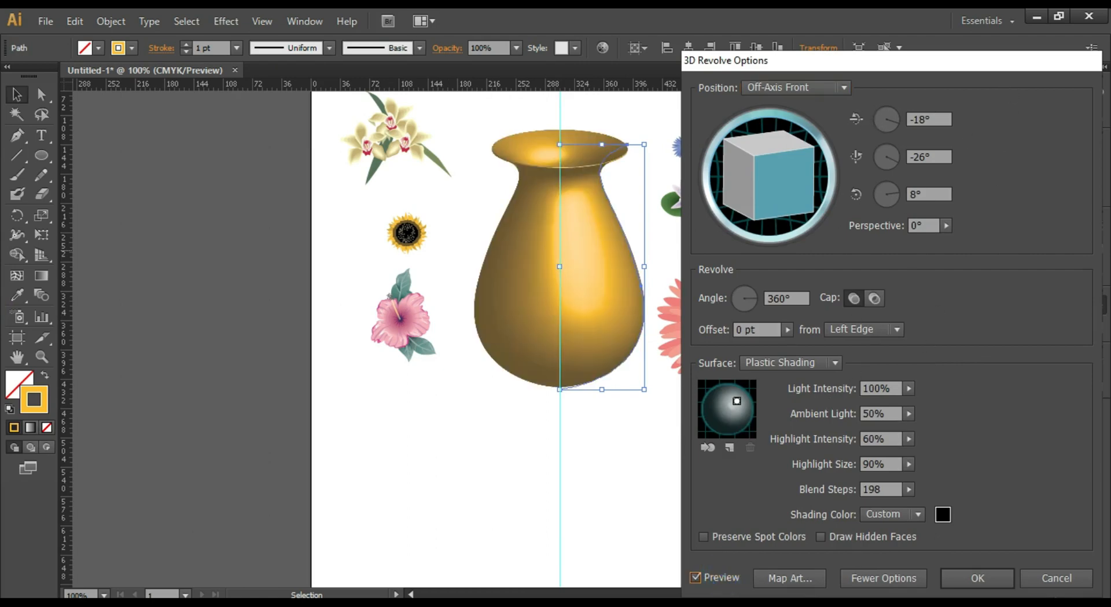
click(789, 578)
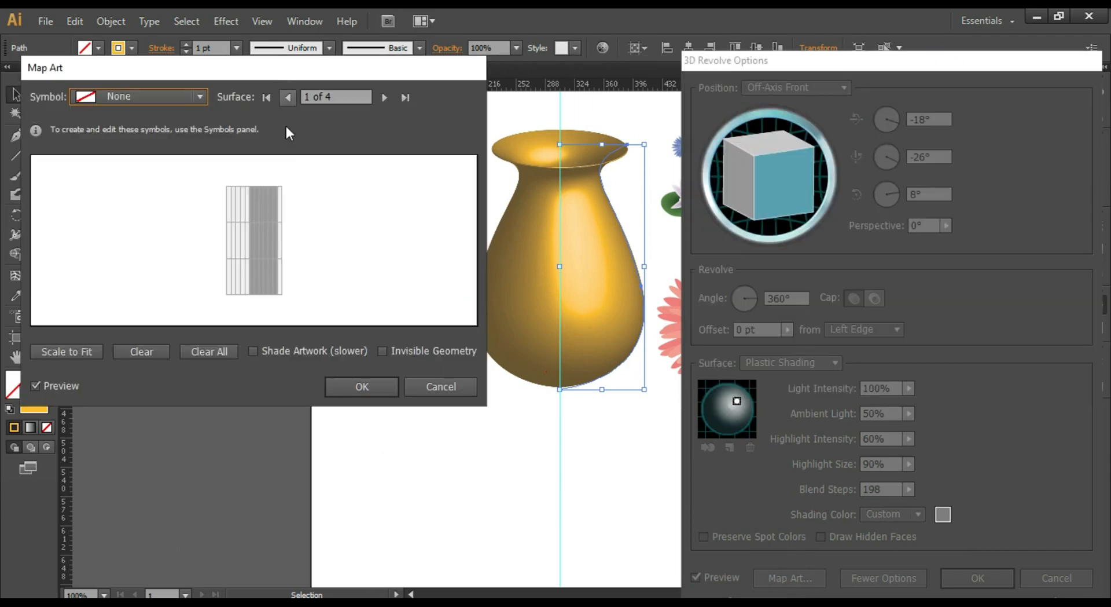
mouse_move(385, 97)
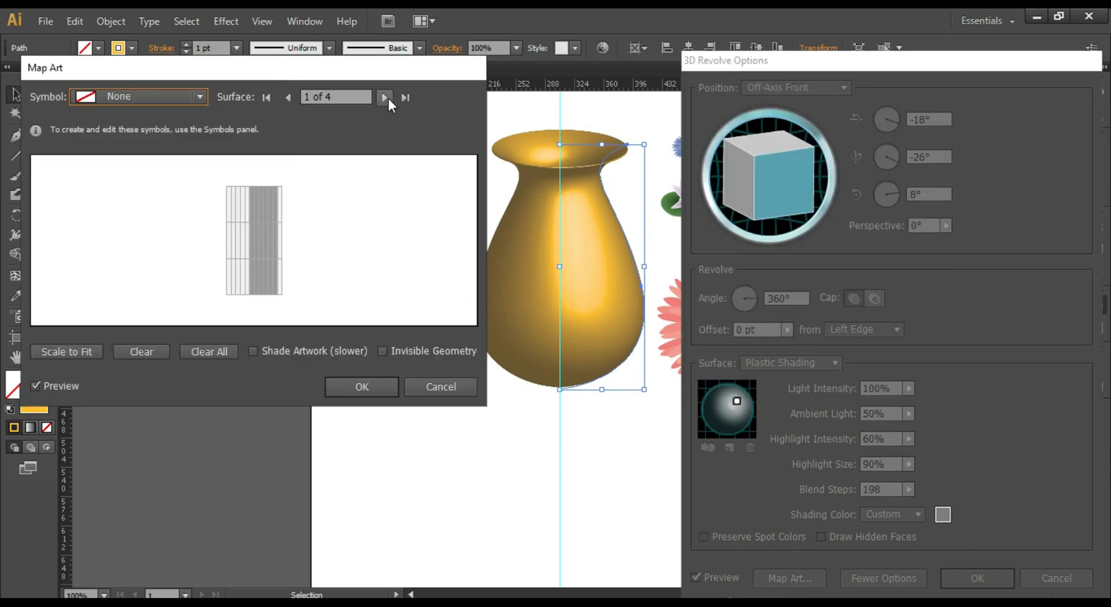
Map the henna mandala symbol onto surface 3 of 4, scaled to fit and shaded, and confirm
click(384, 98)
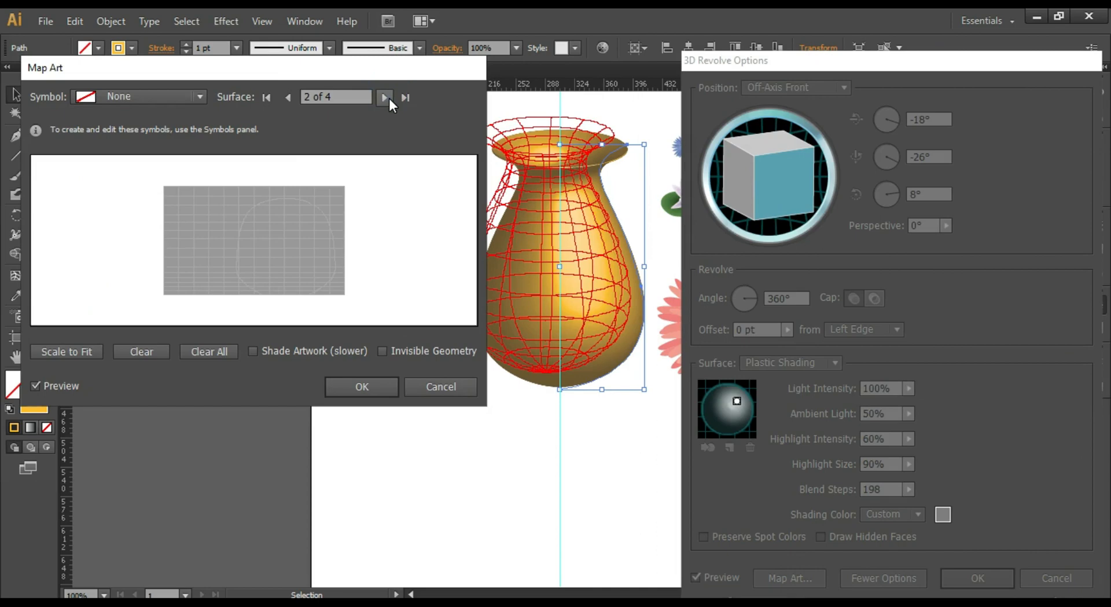
click(384, 97)
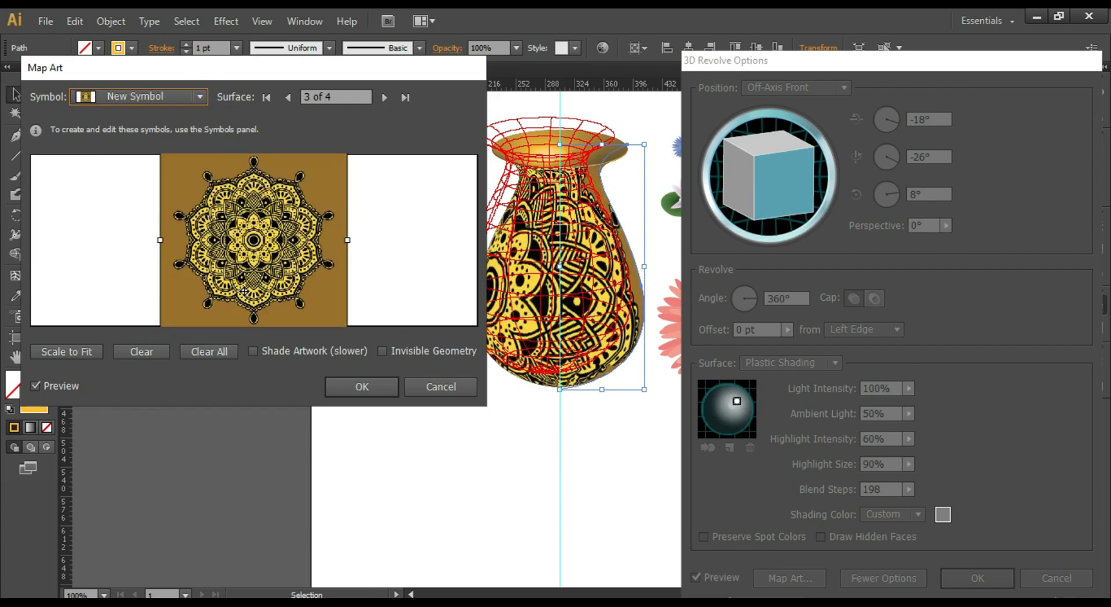
click(66, 351)
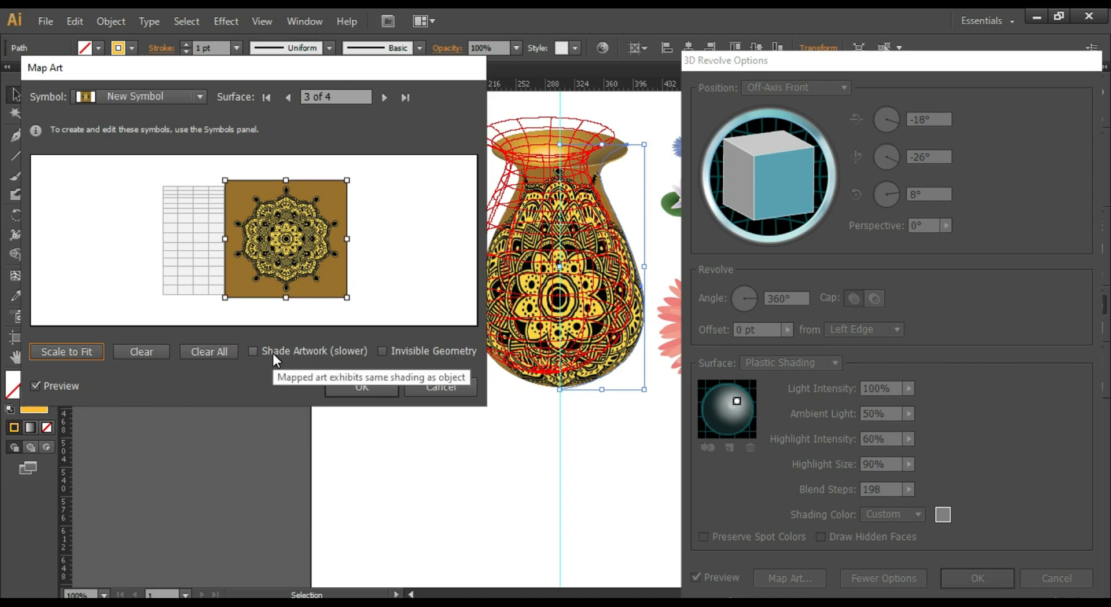
click(254, 351)
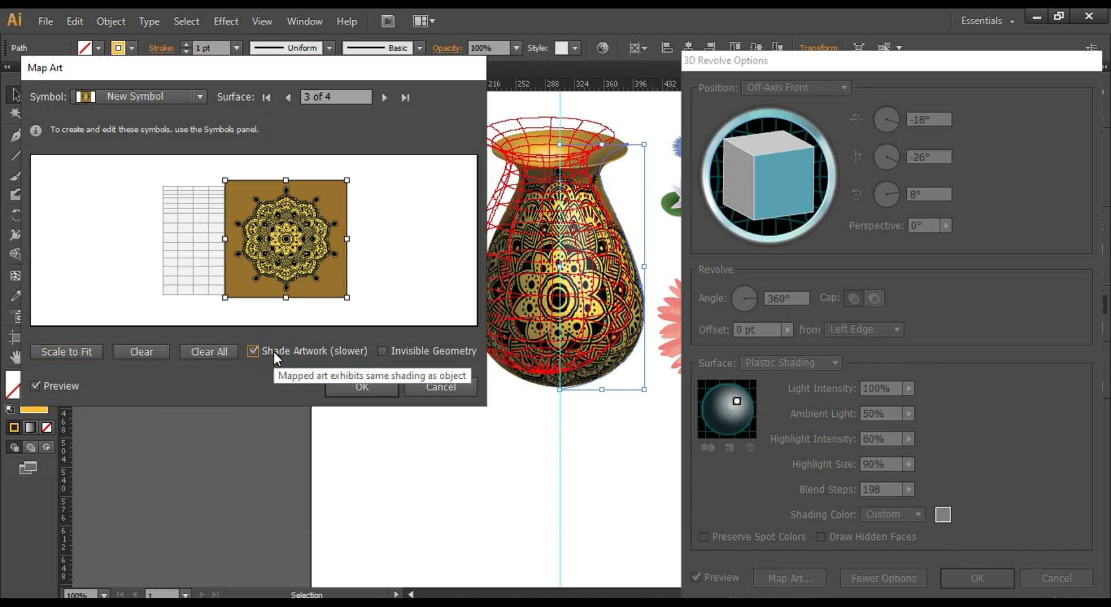
mouse_move(351, 239)
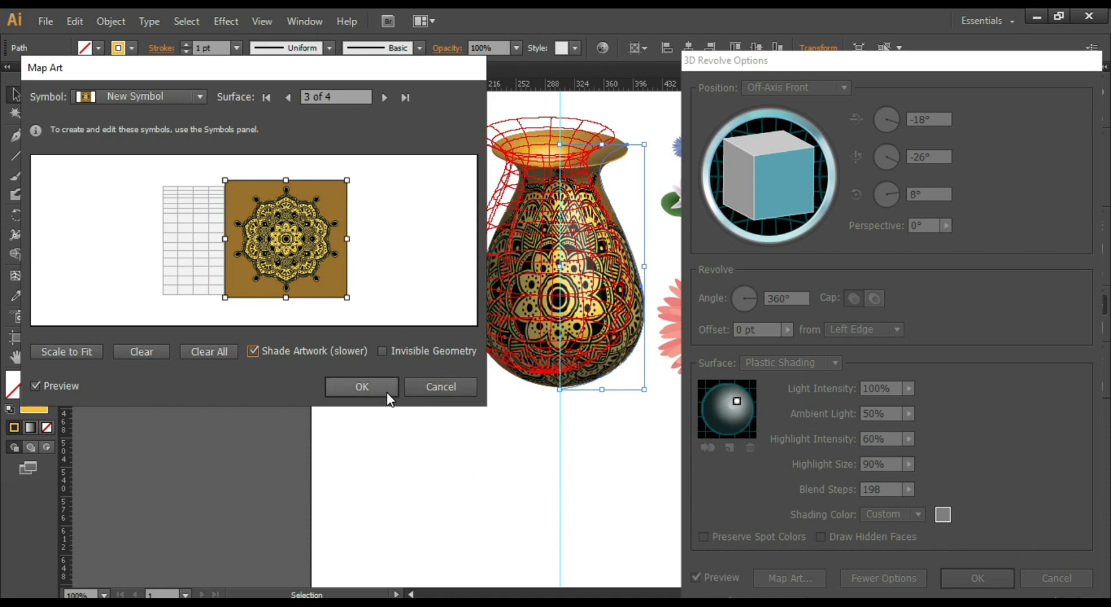
click(361, 386)
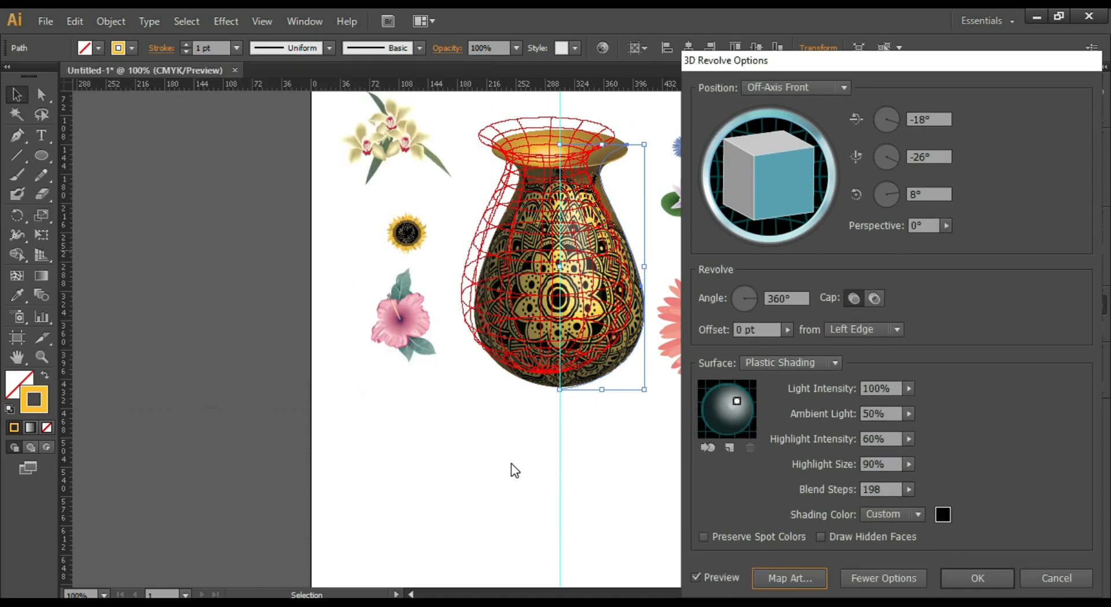
mouse_move(675, 219)
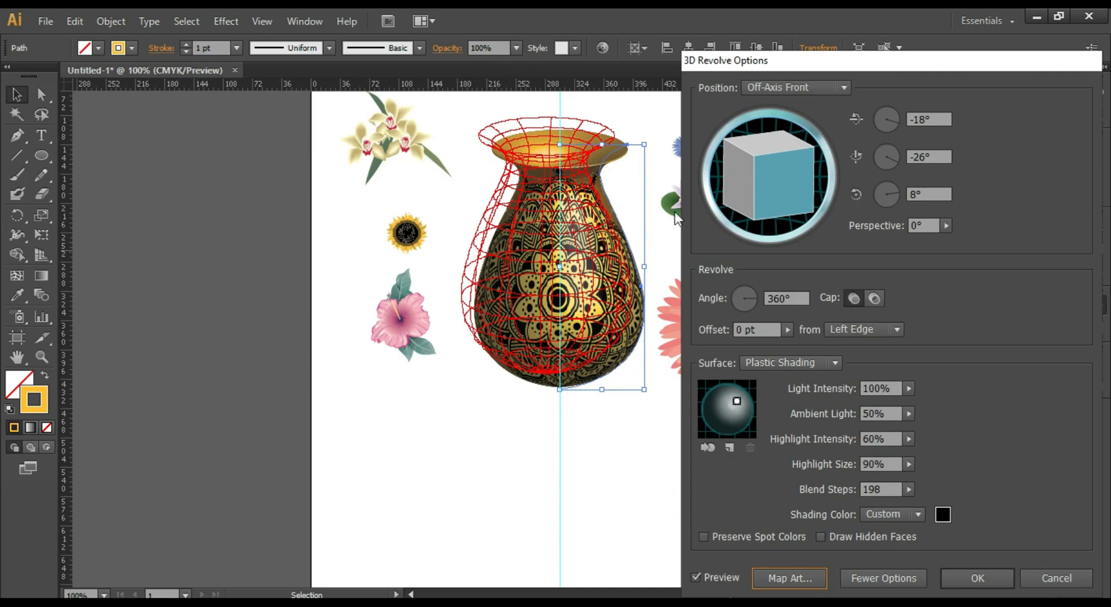
mouse_move(901, 530)
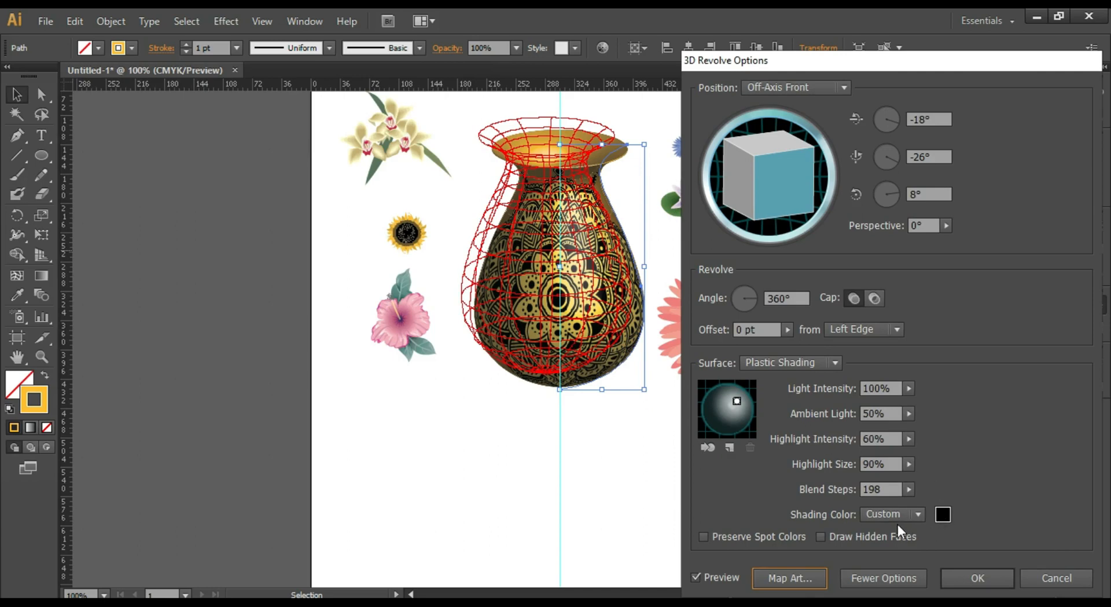
mouse_move(920, 561)
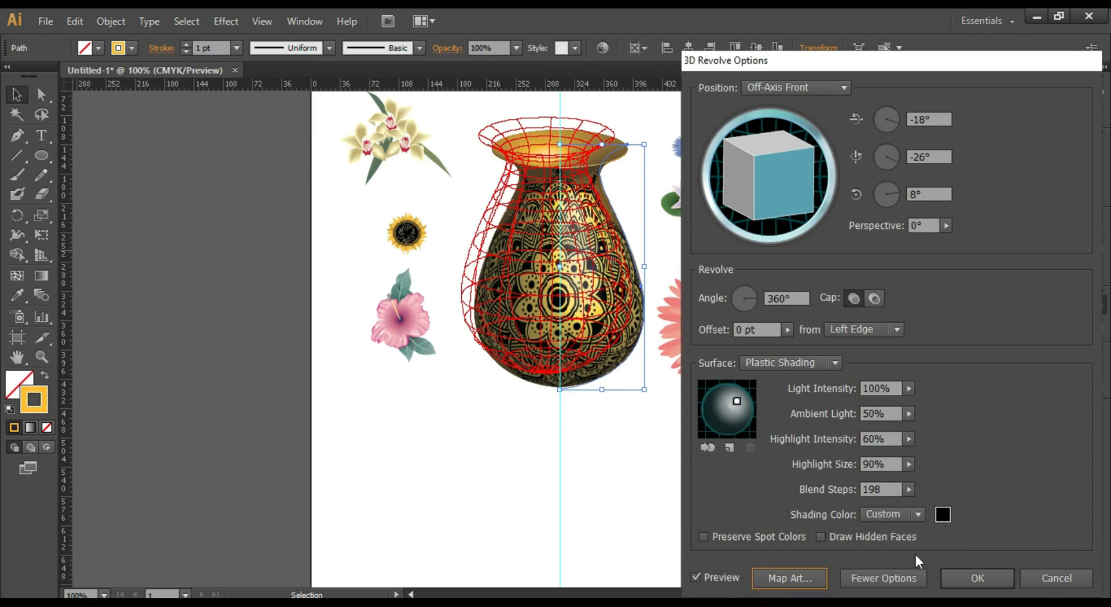
Apply the 3D revolve so the gold vase shows its shaded mandala without wireframe
click(977, 578)
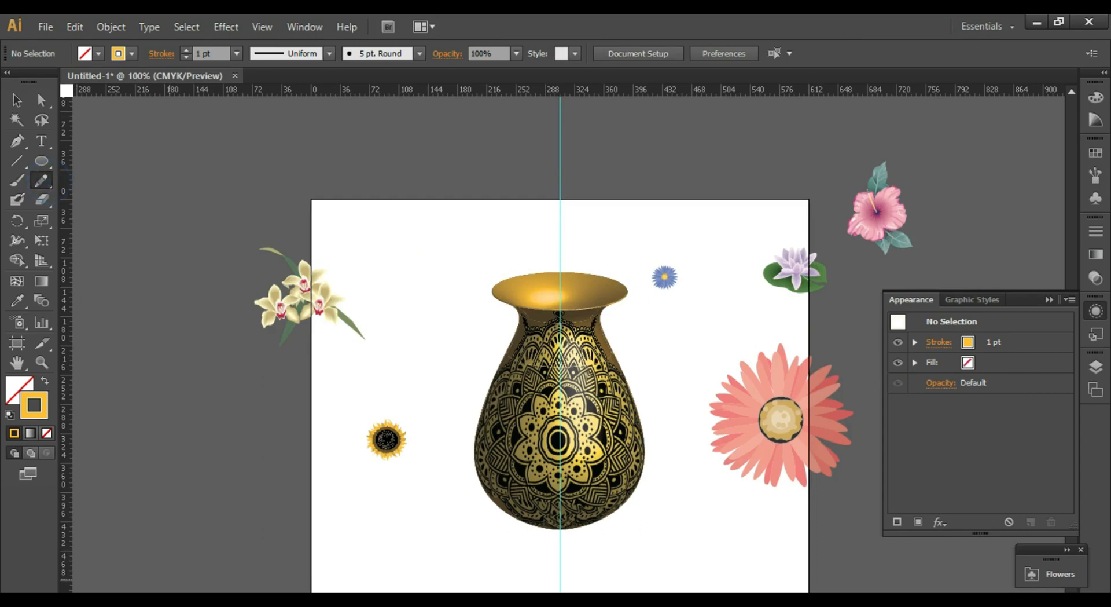
mouse_move(587, 303)
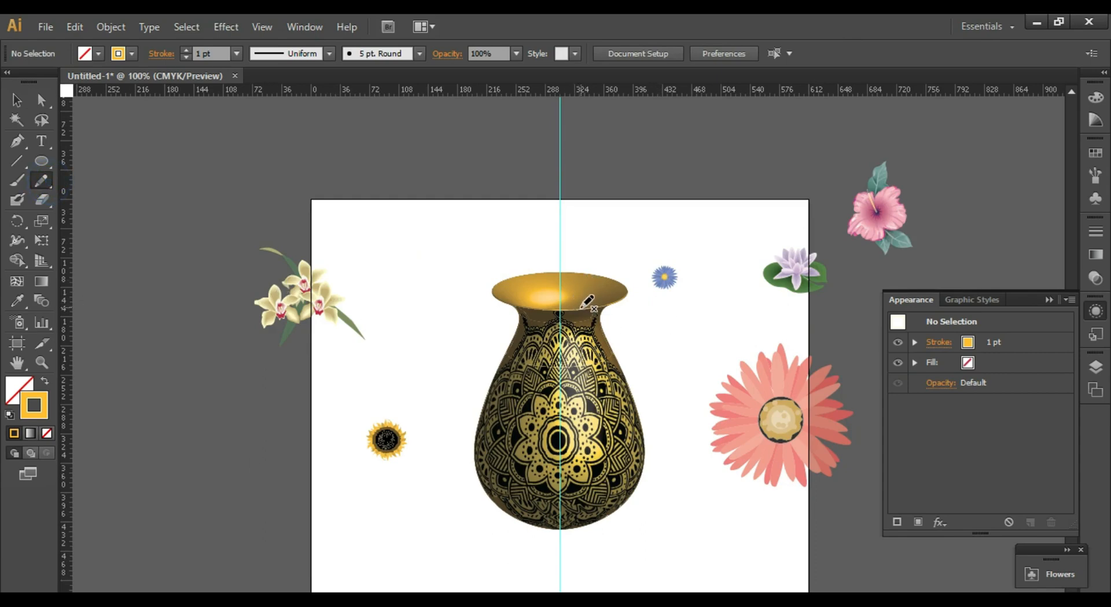
mouse_move(677, 177)
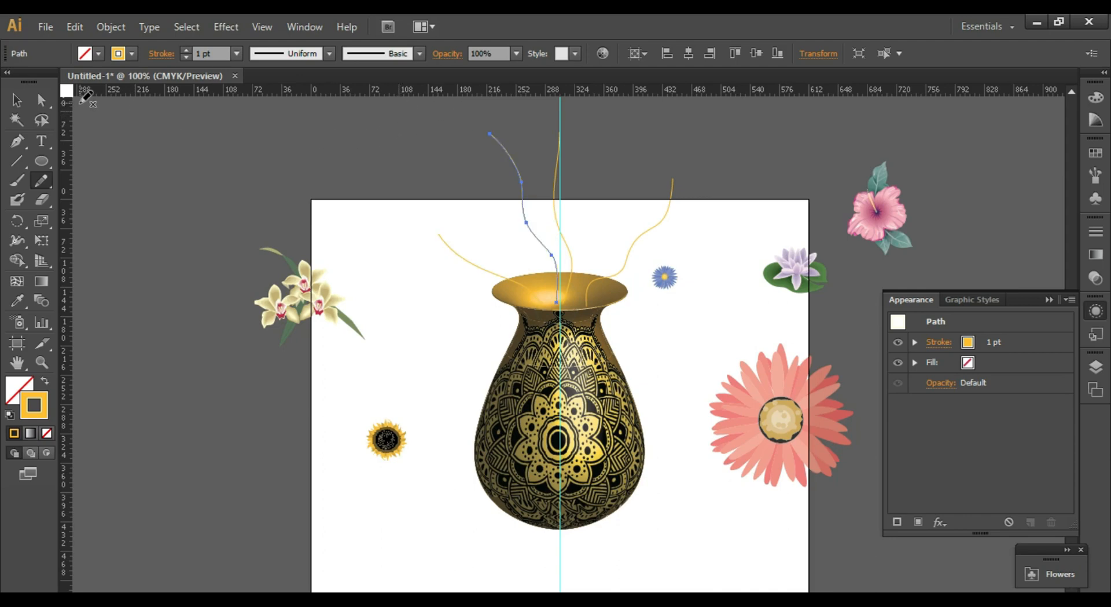
Select the drawn stem curves and give each a tapered width profile in green
click(15, 99)
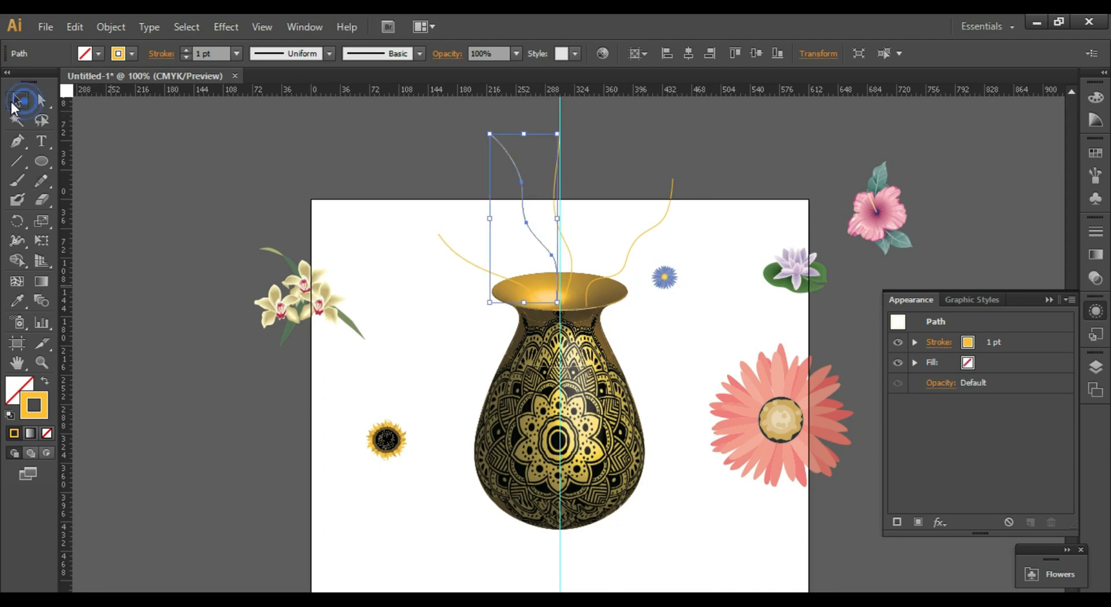
mouse_move(241, 62)
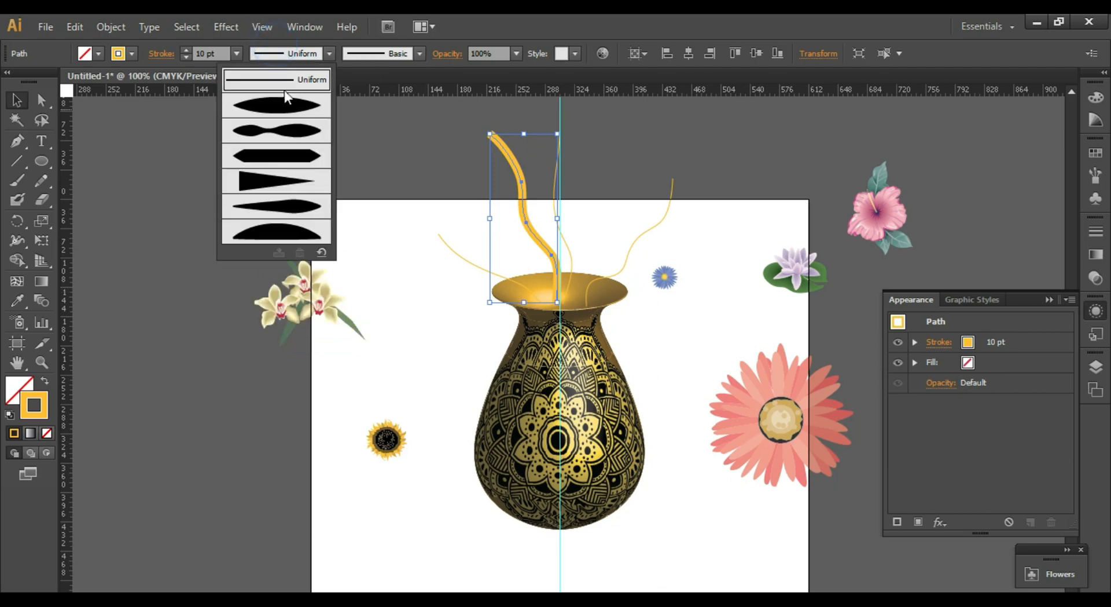
click(276, 178)
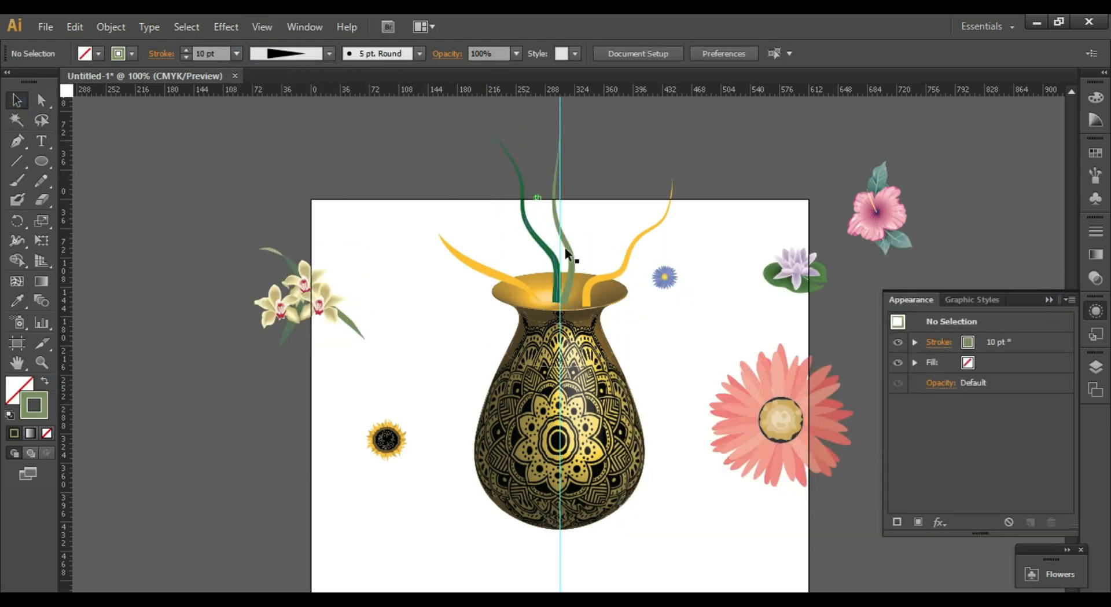
click(467, 261)
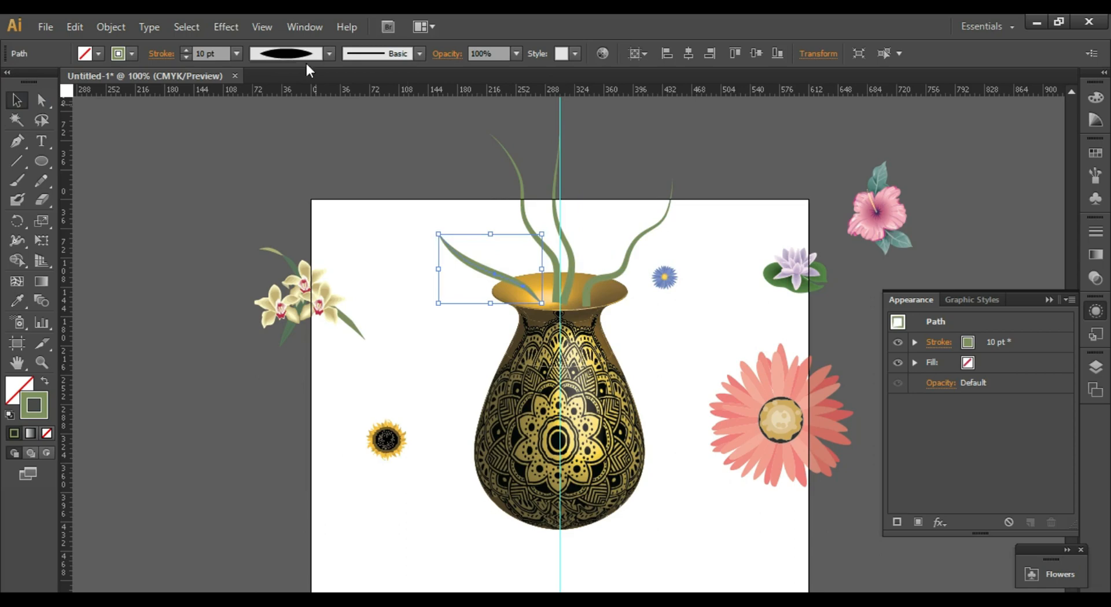
click(159, 53)
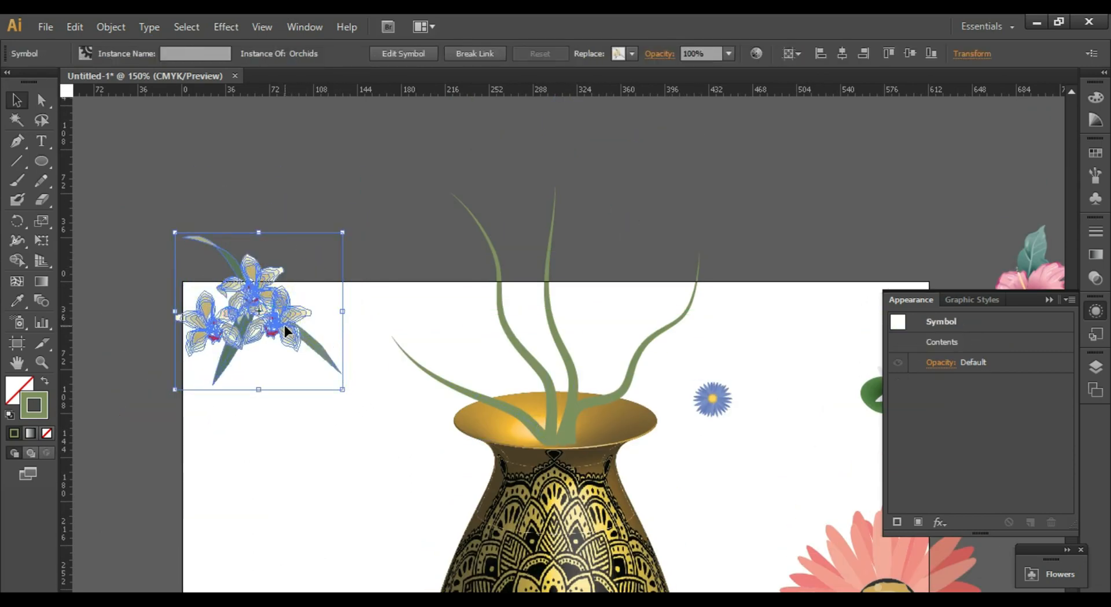
Drag out an Orchids bunch, break its symbol link, ungroup it and pick one flower for a stem tip
drag(258, 311, 315, 216)
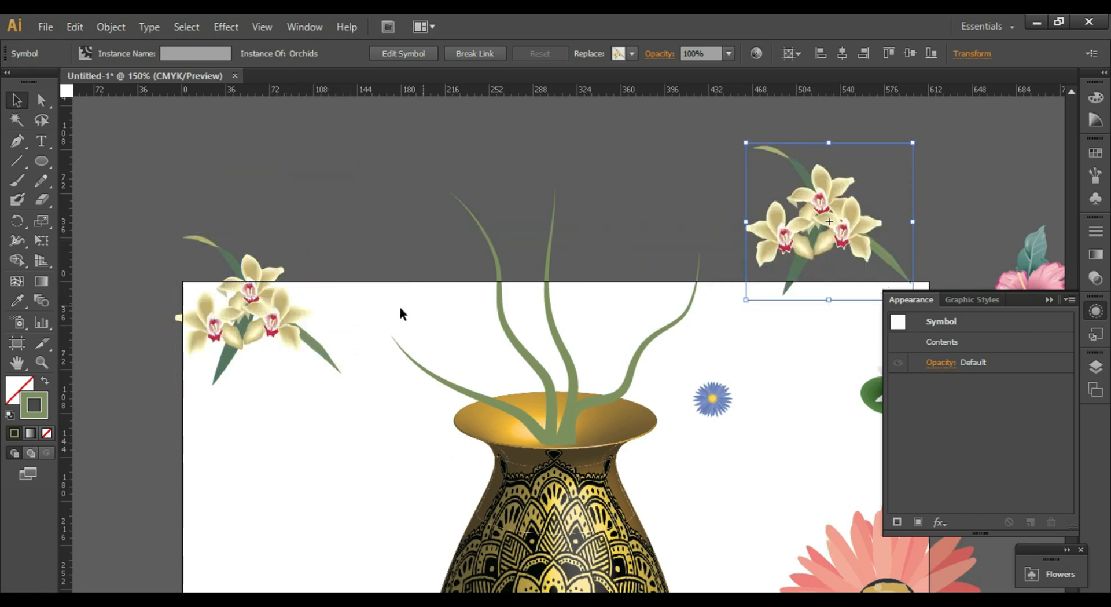
right_click(269, 255)
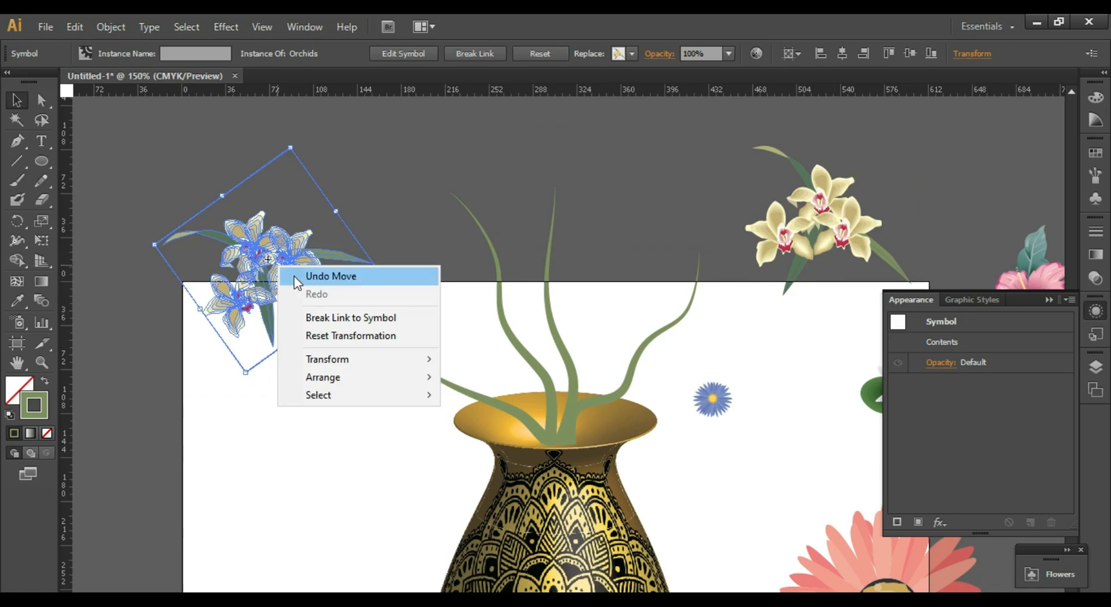
mouse_move(340, 327)
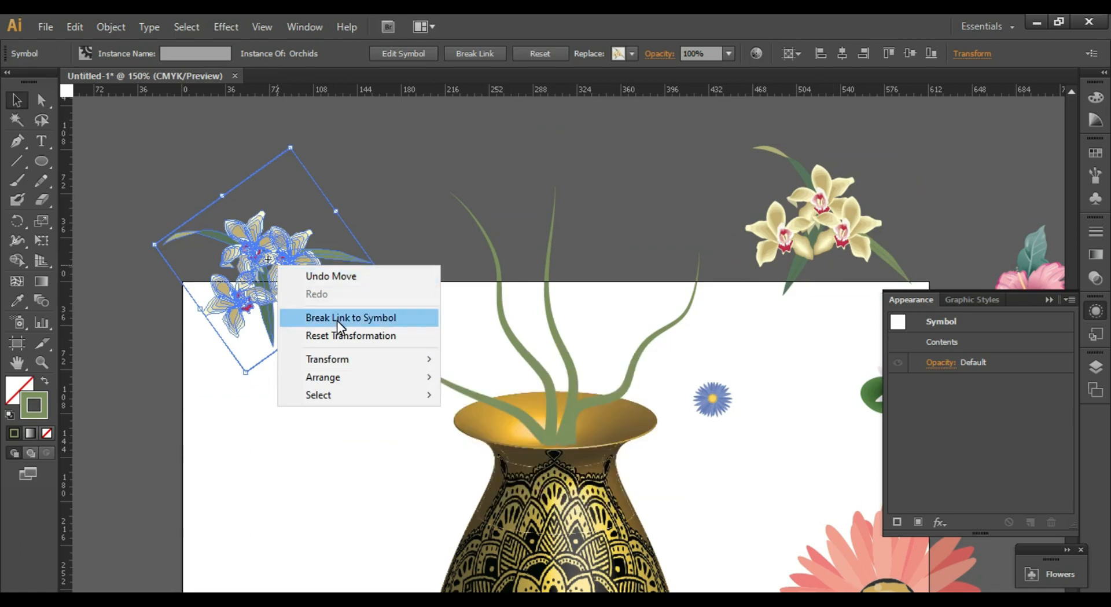
click(350, 318)
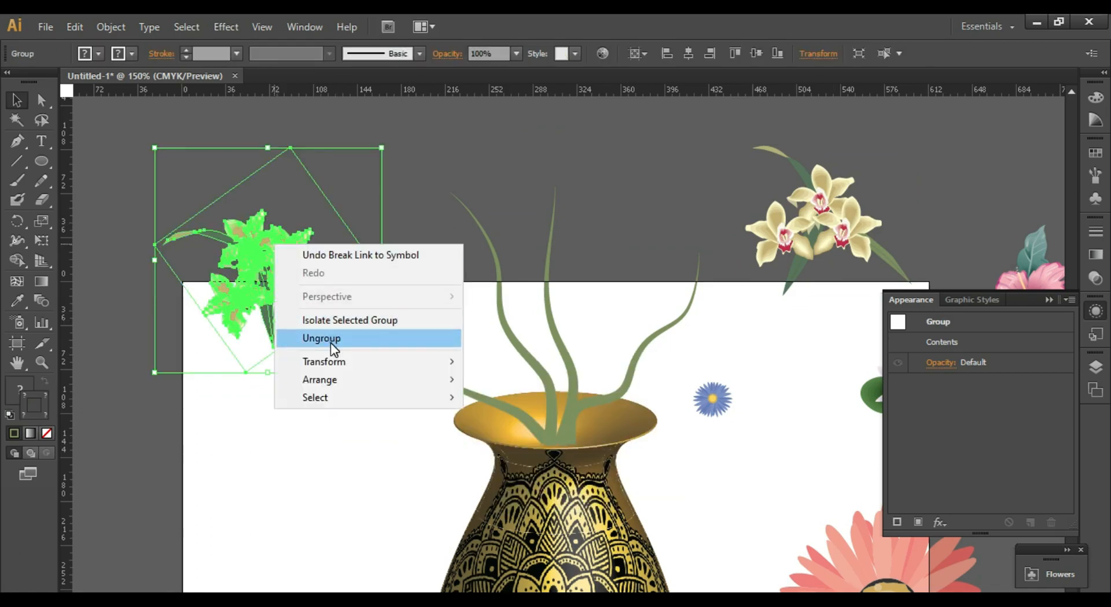
click(320, 336)
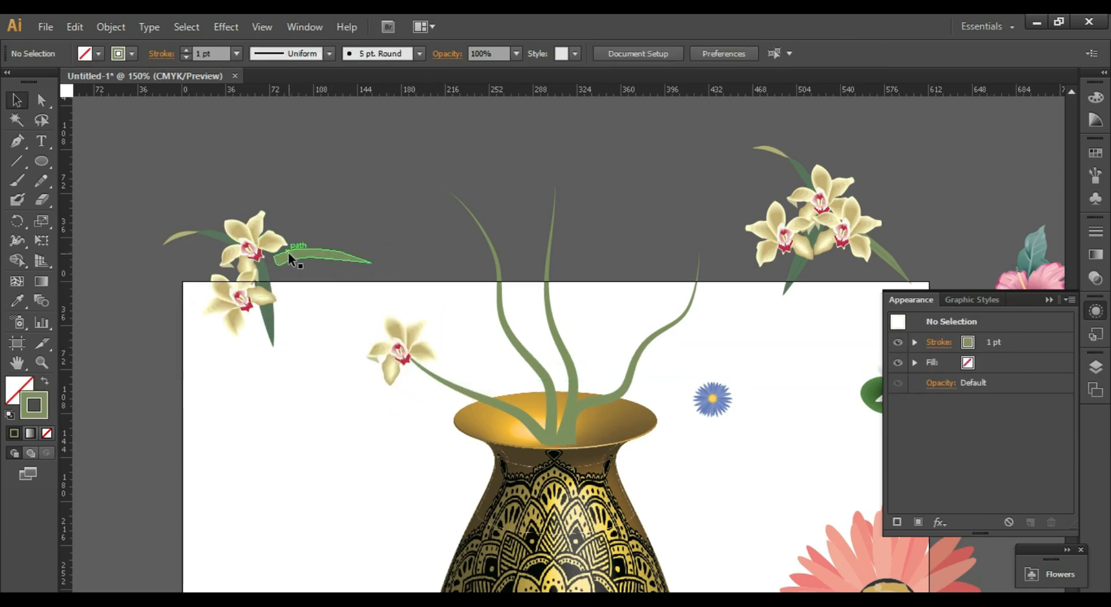
click(450, 358)
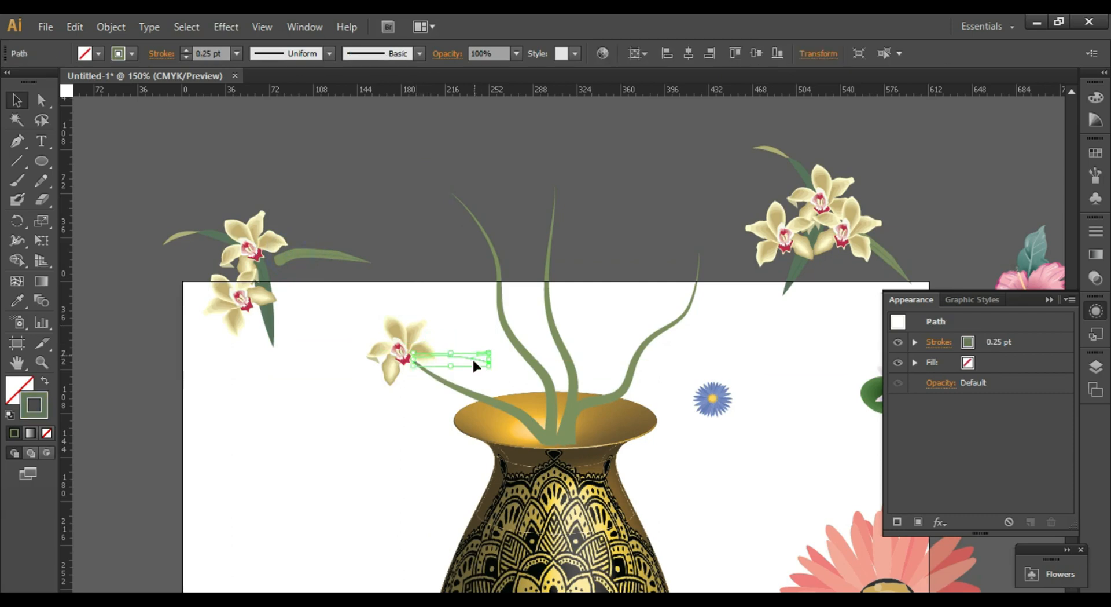
mouse_move(342, 241)
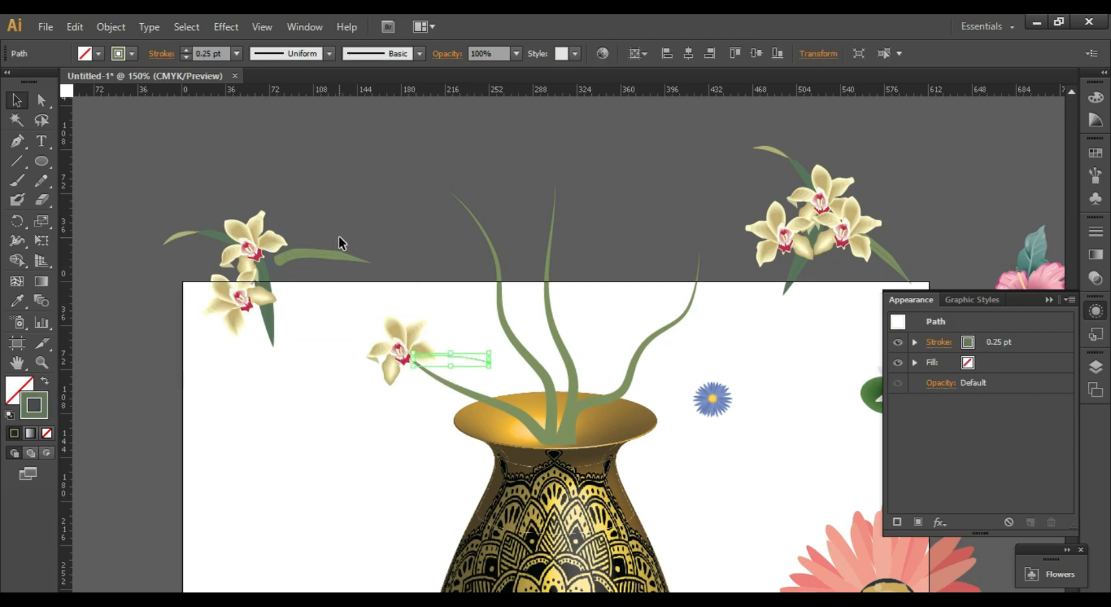